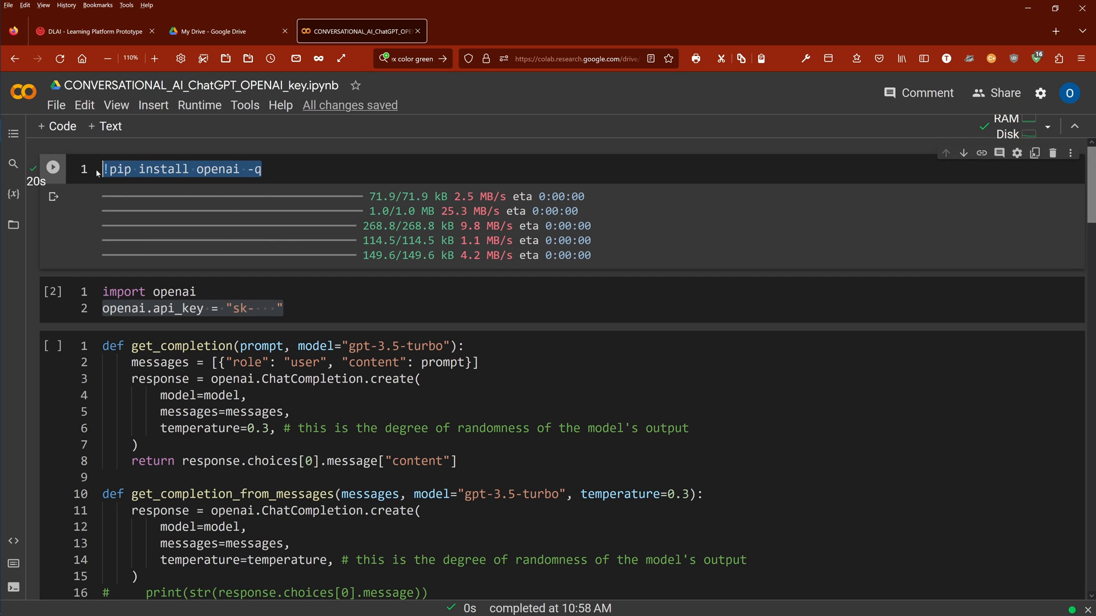
pyautogui.moveTo(207, 288)
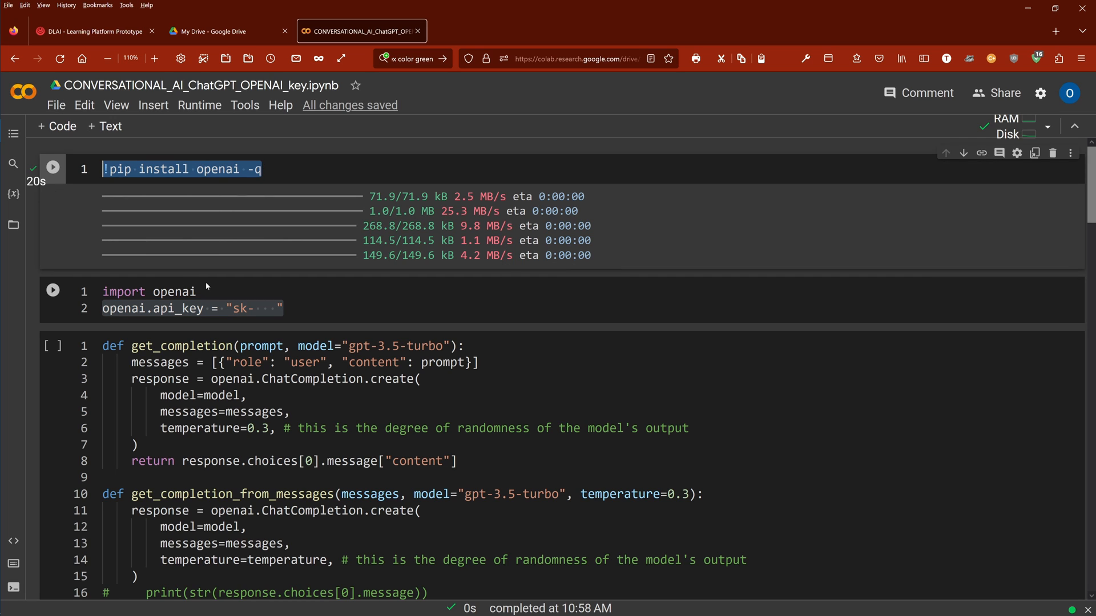
# Step: Run the get_completion helper cell and review its function body
pyautogui.click(53, 291)
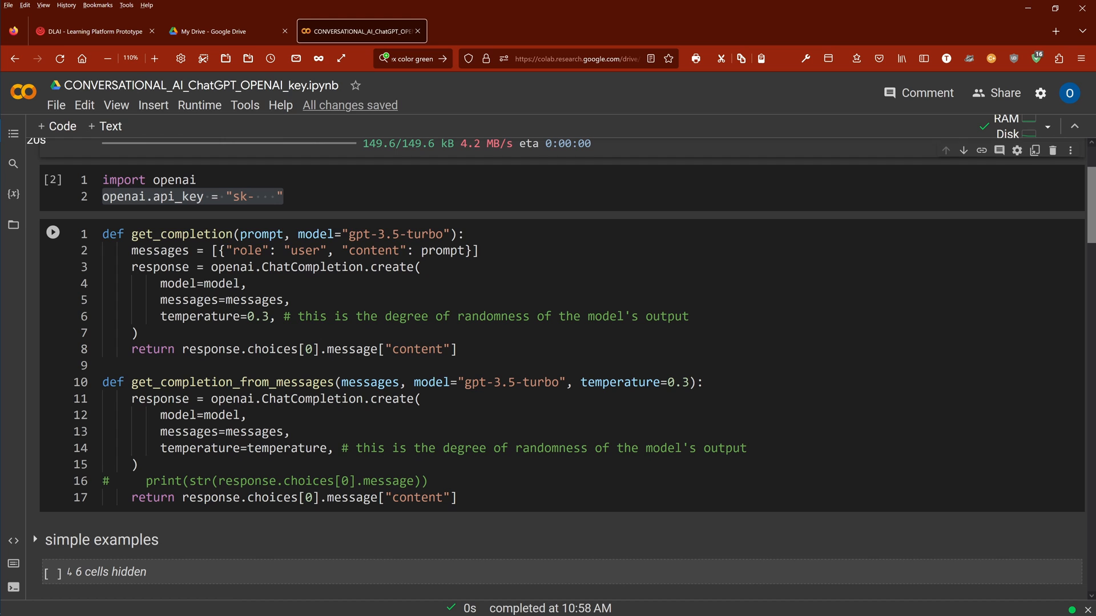
pyautogui.moveTo(130, 234); pyautogui.dragTo(139, 332)
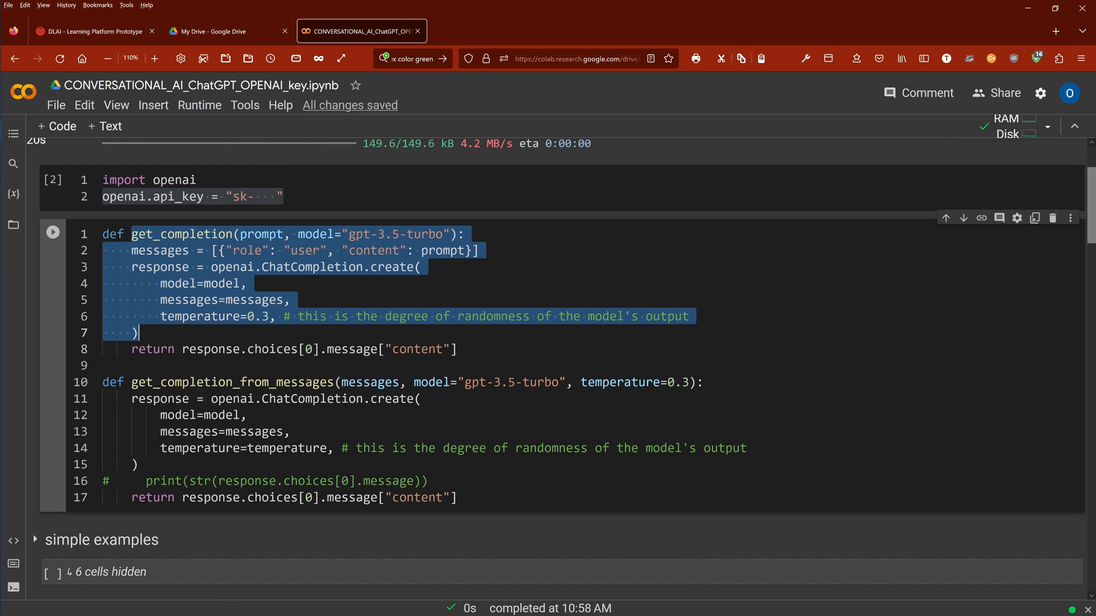
pyautogui.click(246, 416)
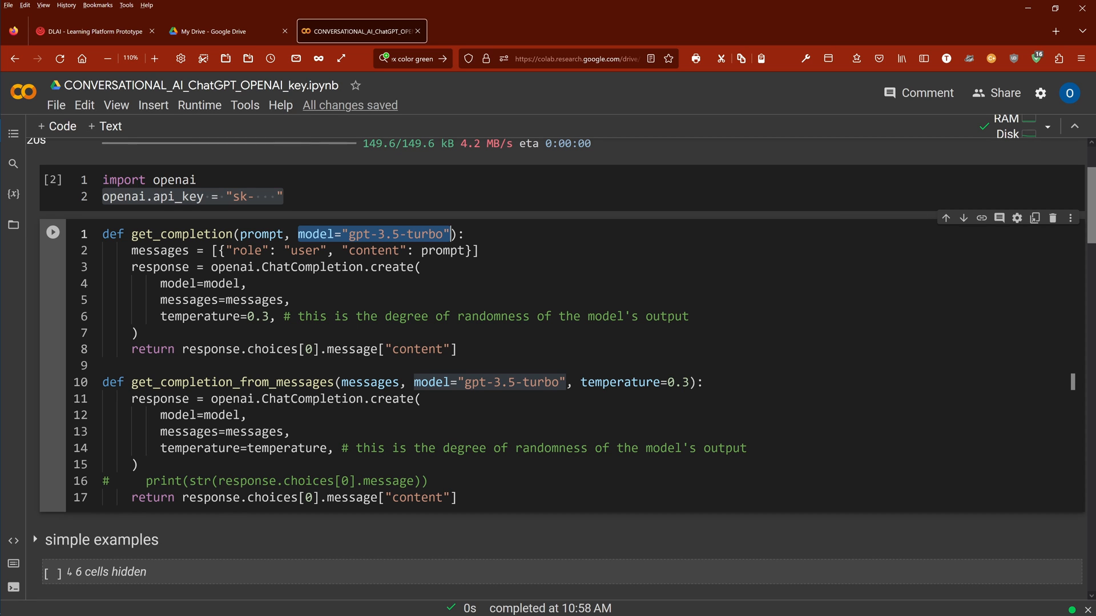
pyautogui.scroll(-3)
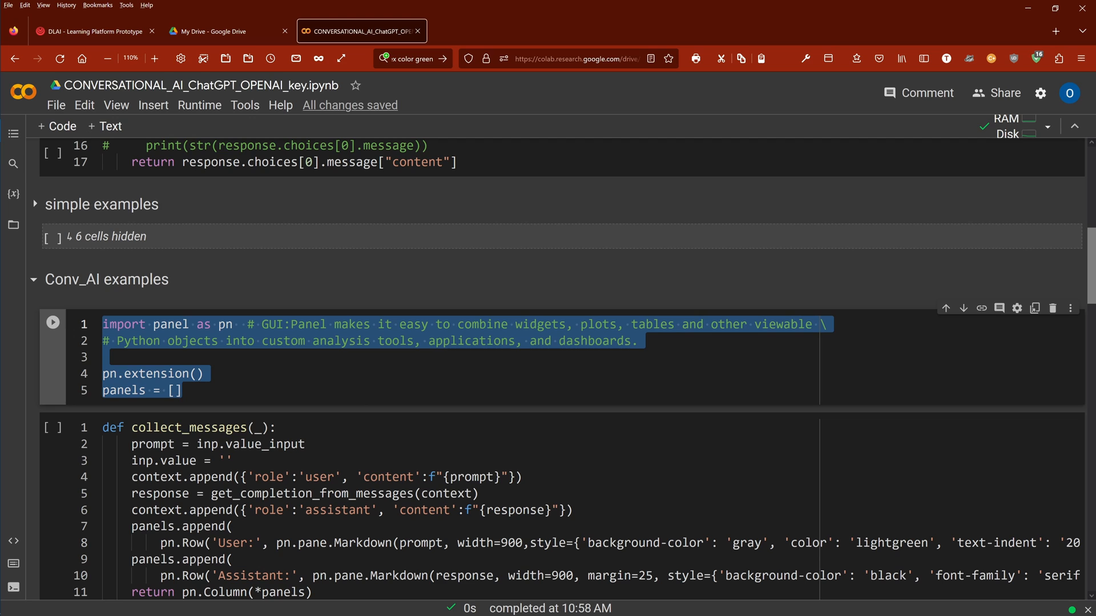
# Step: Run the Panel import cell and move down to the collect_messages function
pyautogui.click(191, 373)
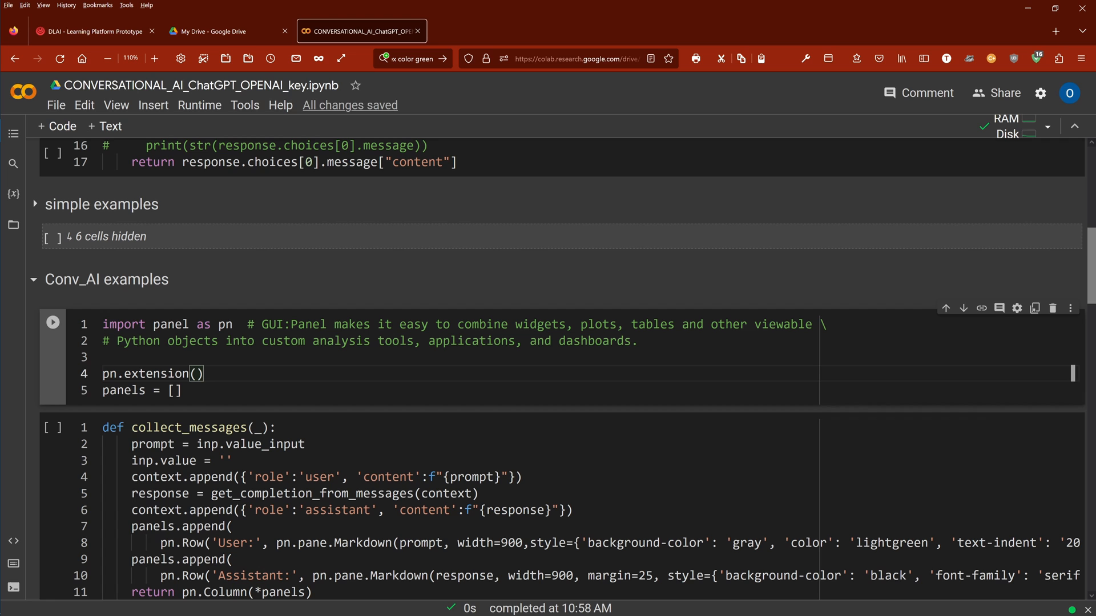
pyautogui.click(52, 322)
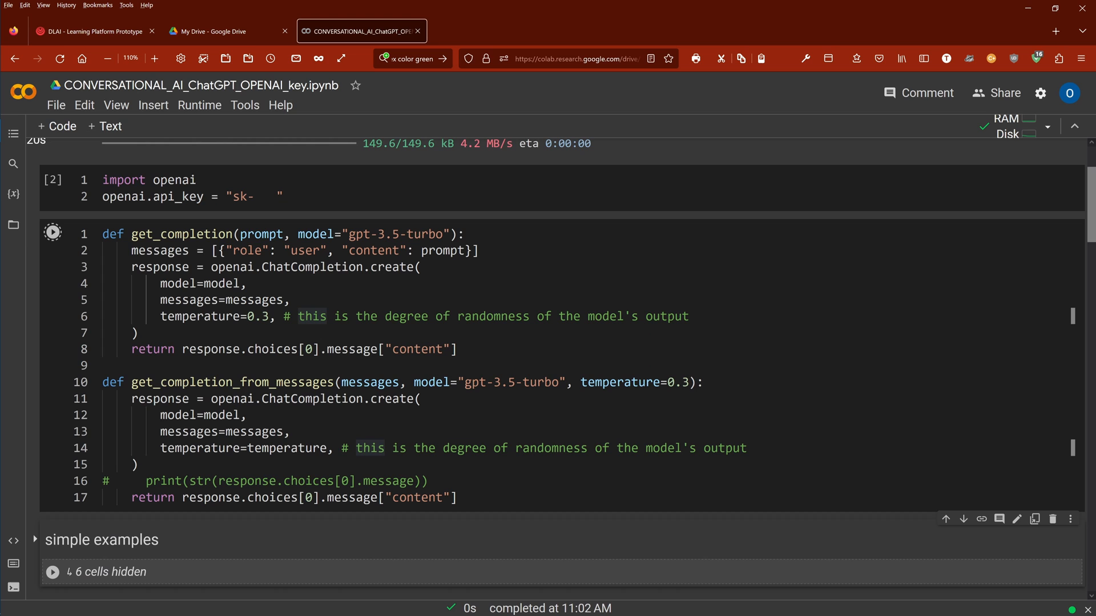
pyautogui.scroll(-3)
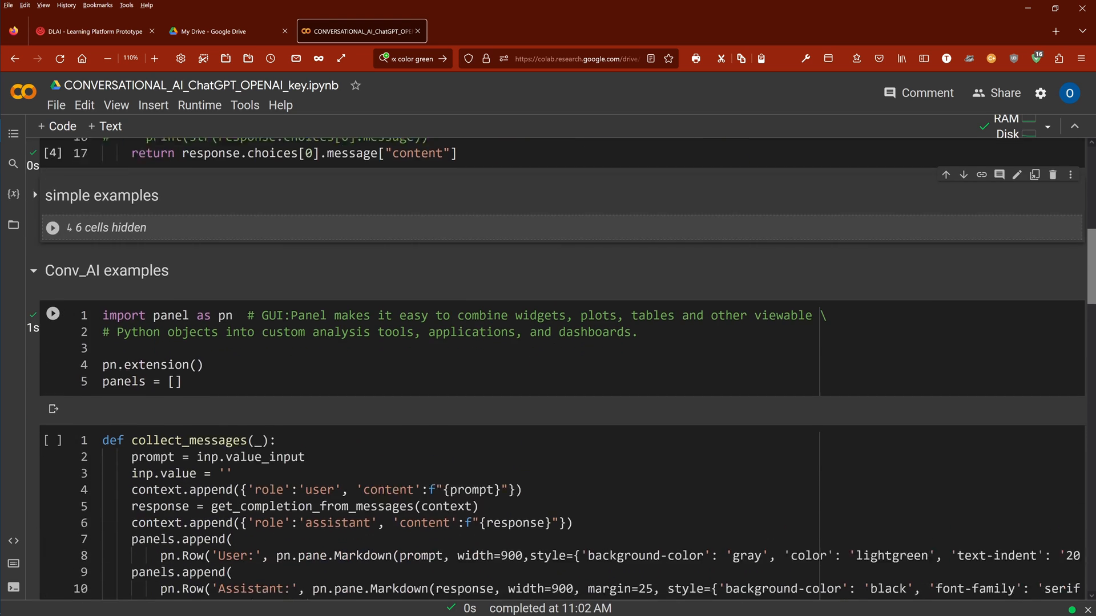
pyautogui.scroll(-3)
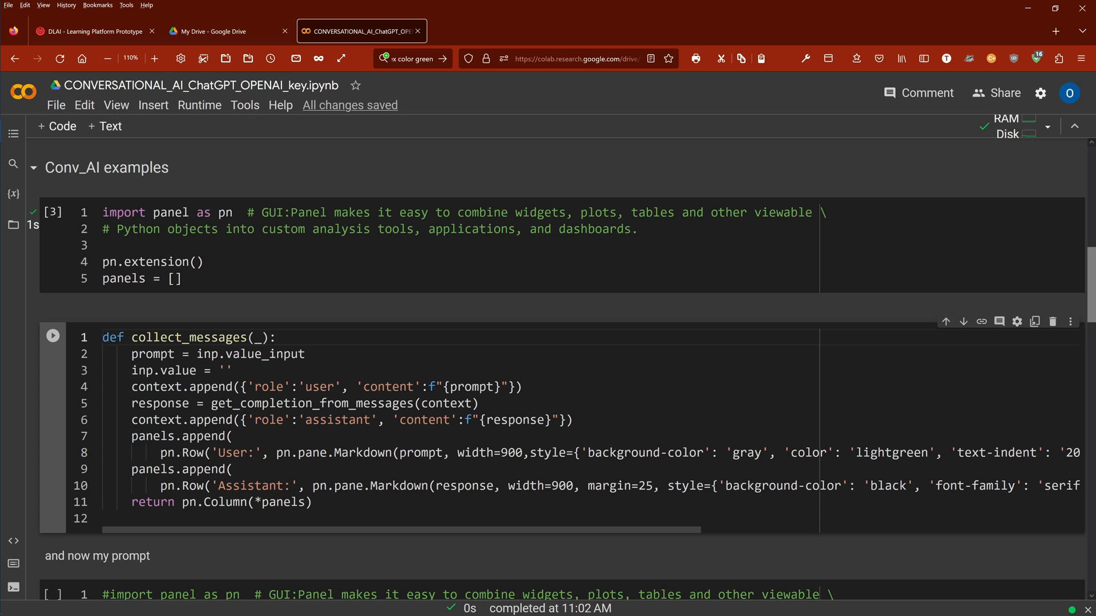
pyautogui.doubleClick(296, 387)
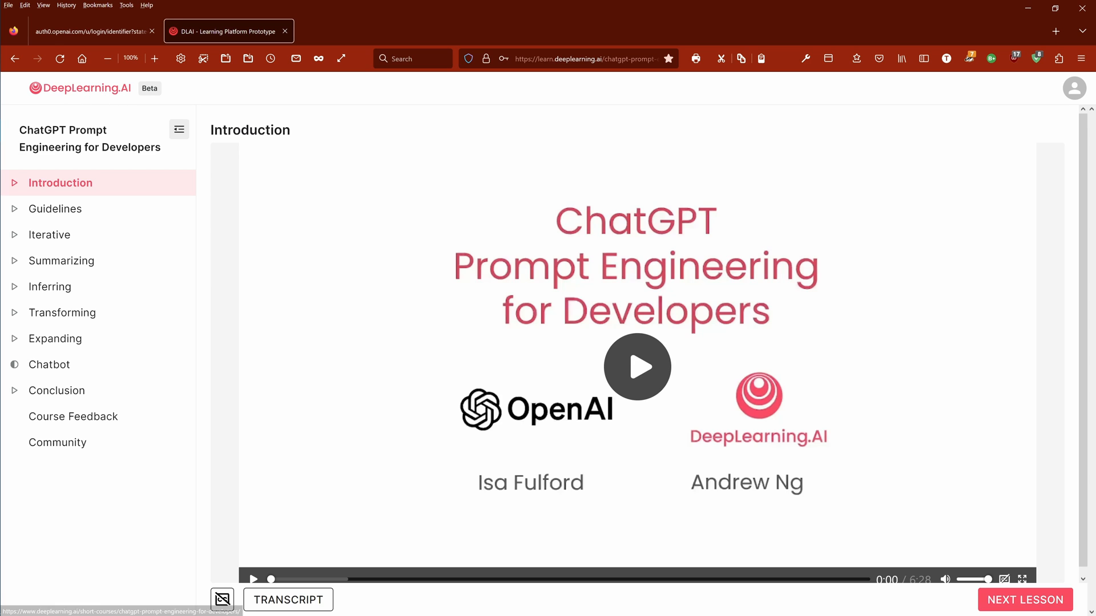
# Step: Start the course Introduction video, then switch to the Iterative lesson
pyautogui.moveTo(74, 130); pyautogui.dragTo(118, 147)
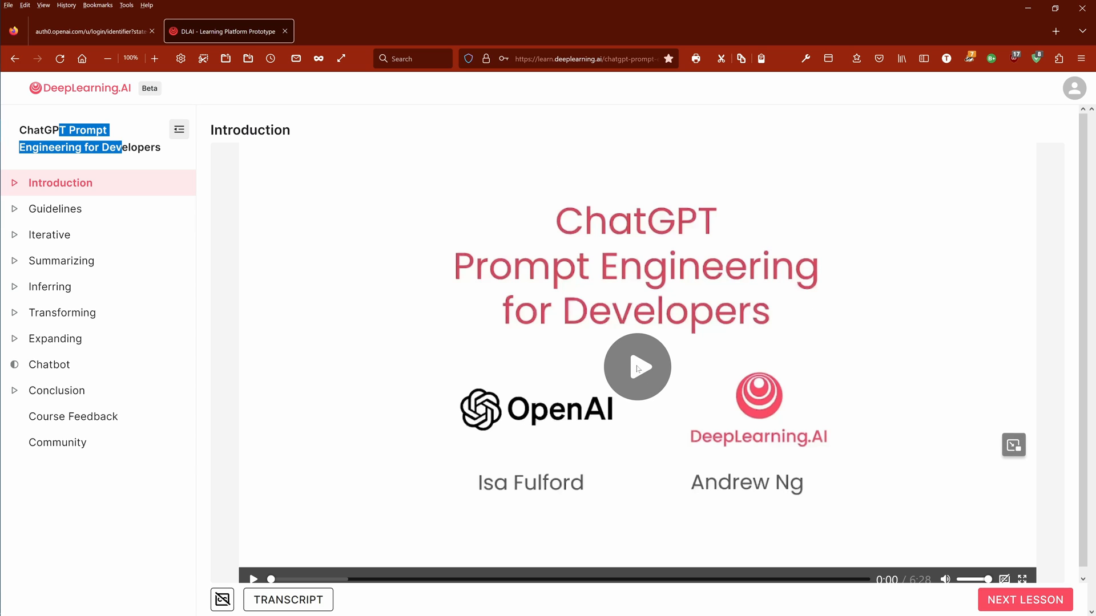
pyautogui.click(637, 367)
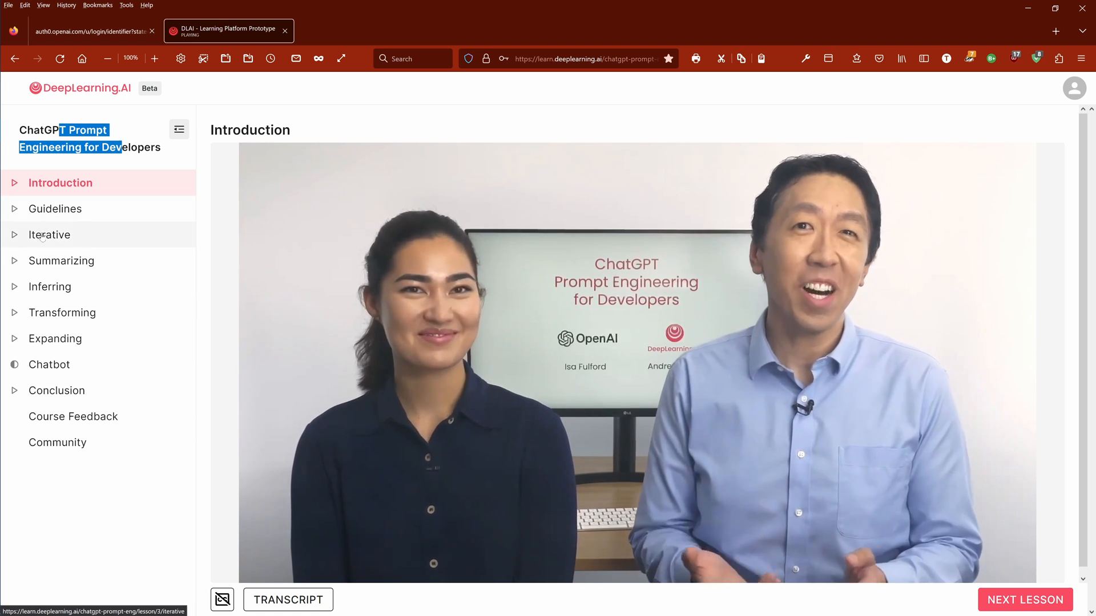
pyautogui.click(49, 234)
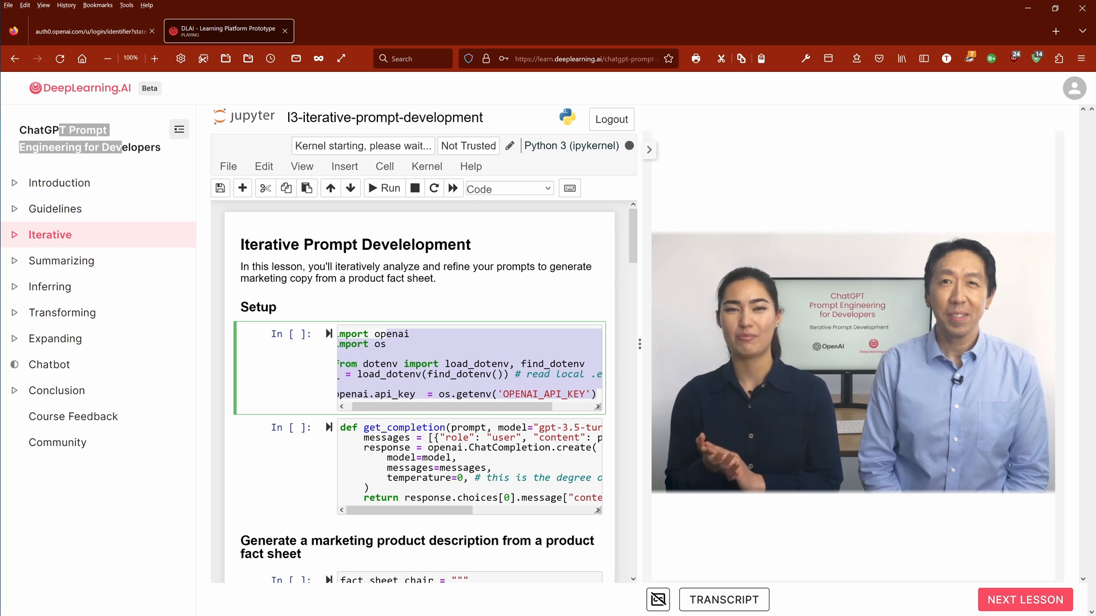
# Step: Review the Iterative notebook down to its final experimentation section while the video plays
pyautogui.click(508, 188)
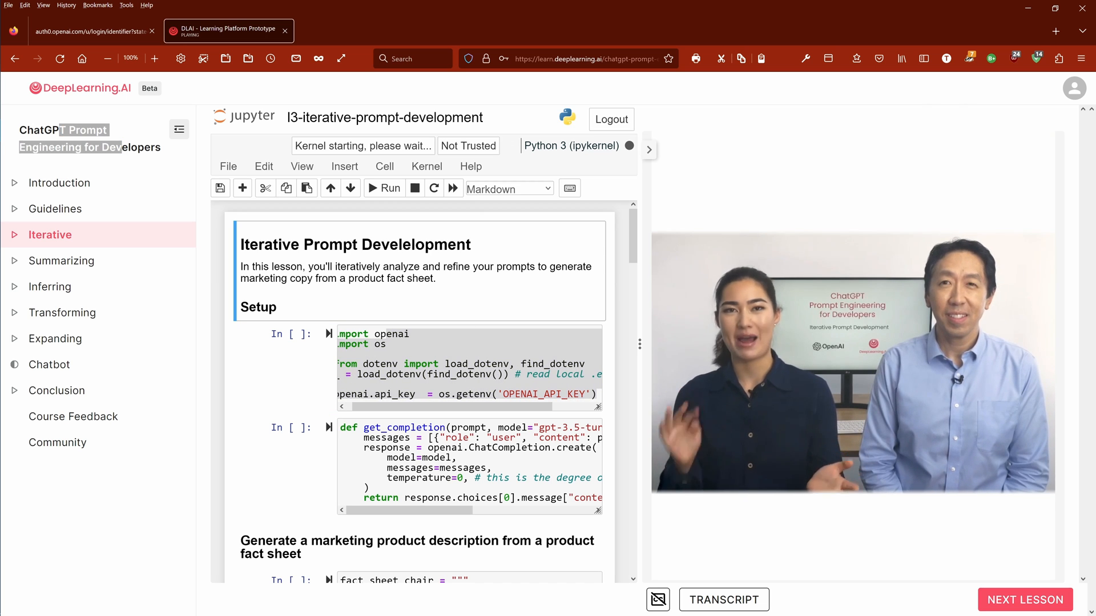
pyautogui.scroll(-3)
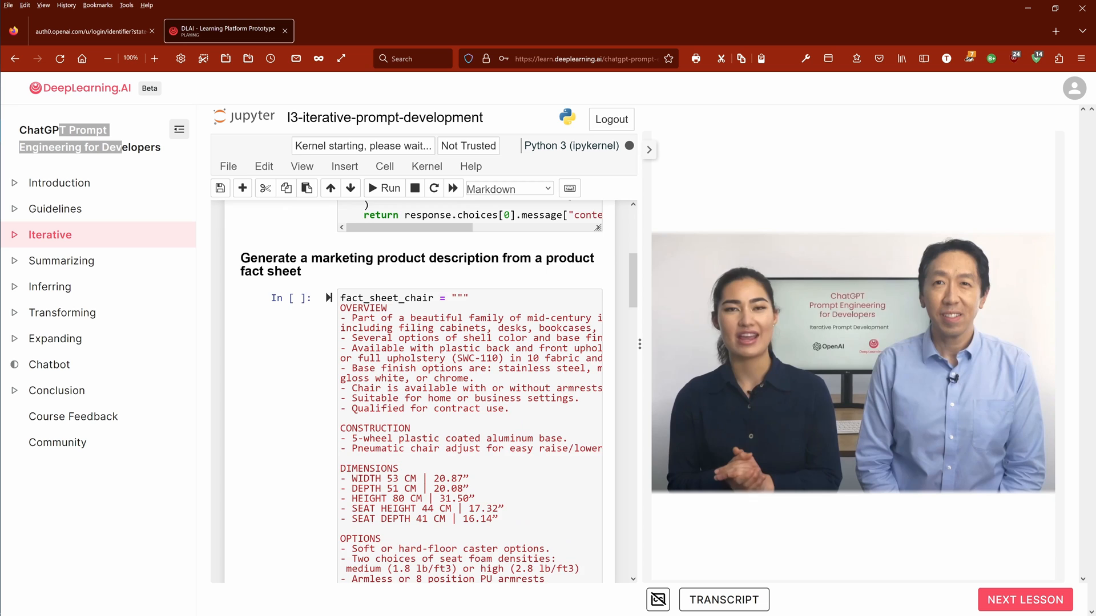
pyautogui.scroll(-3)
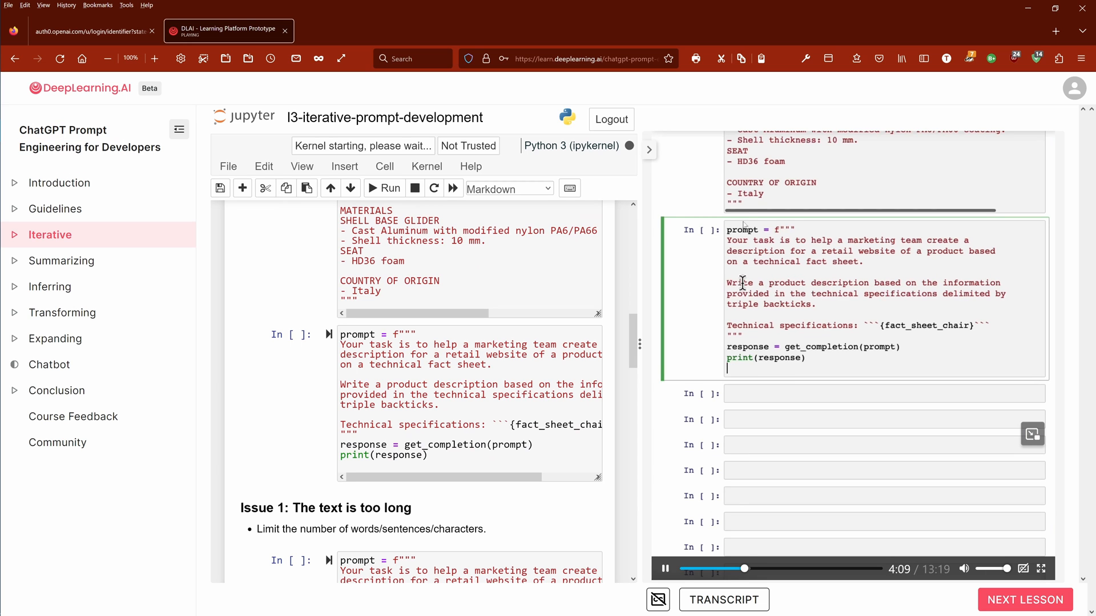
pyautogui.scroll(-3)
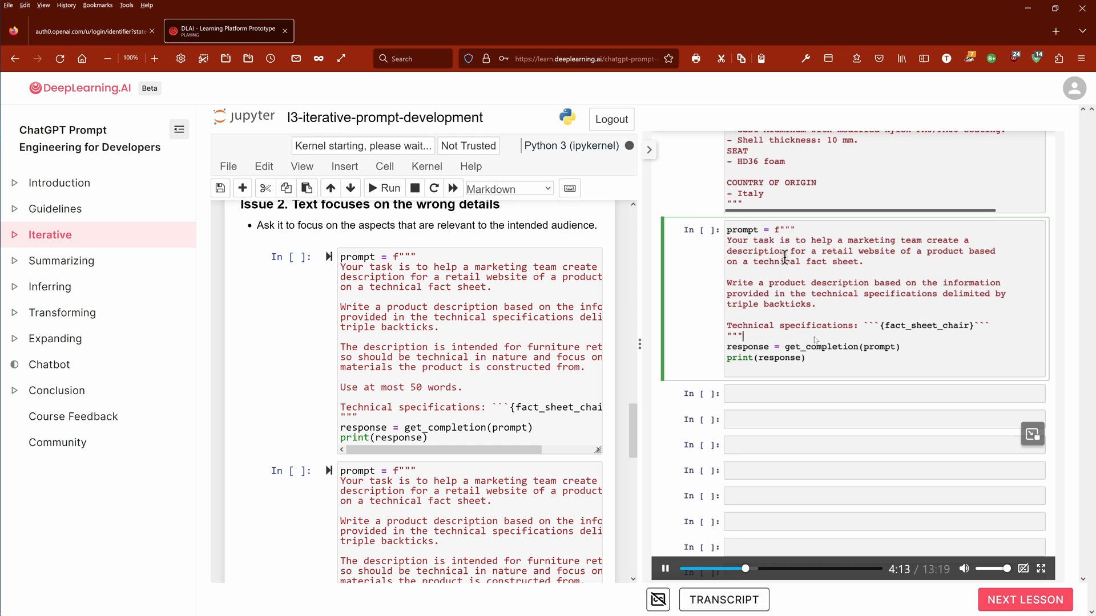
pyautogui.scroll(-3)
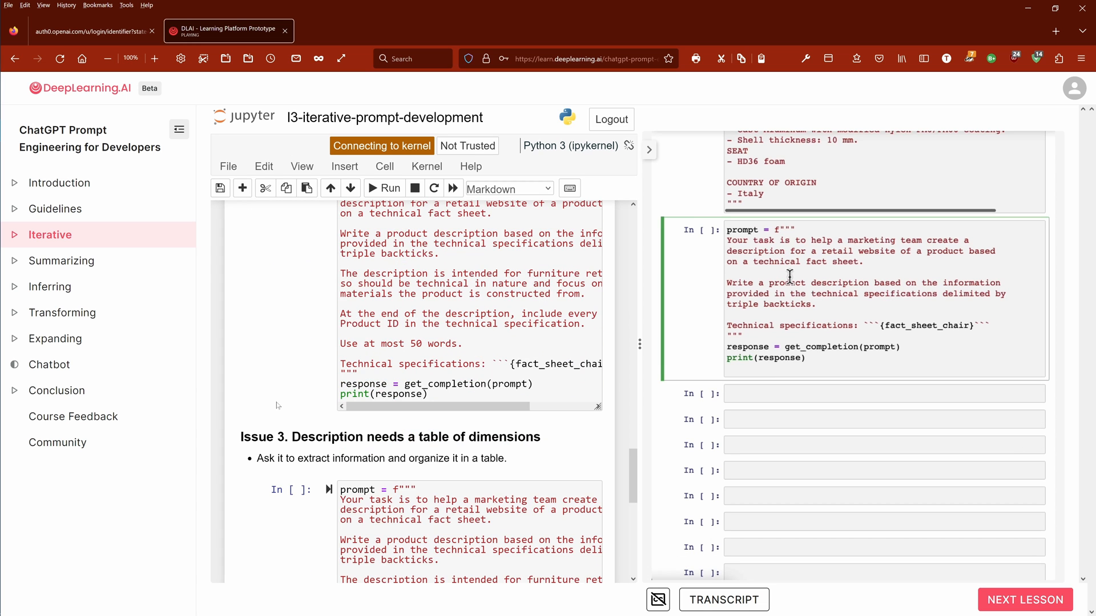
pyautogui.scroll(-3)
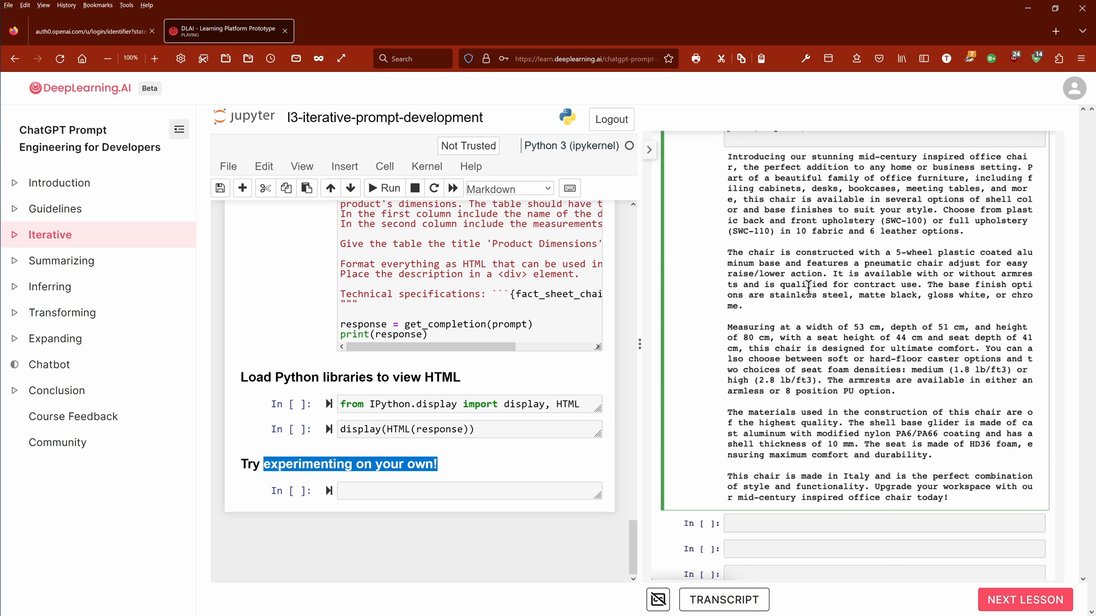
pyautogui.moveTo(803, 328)
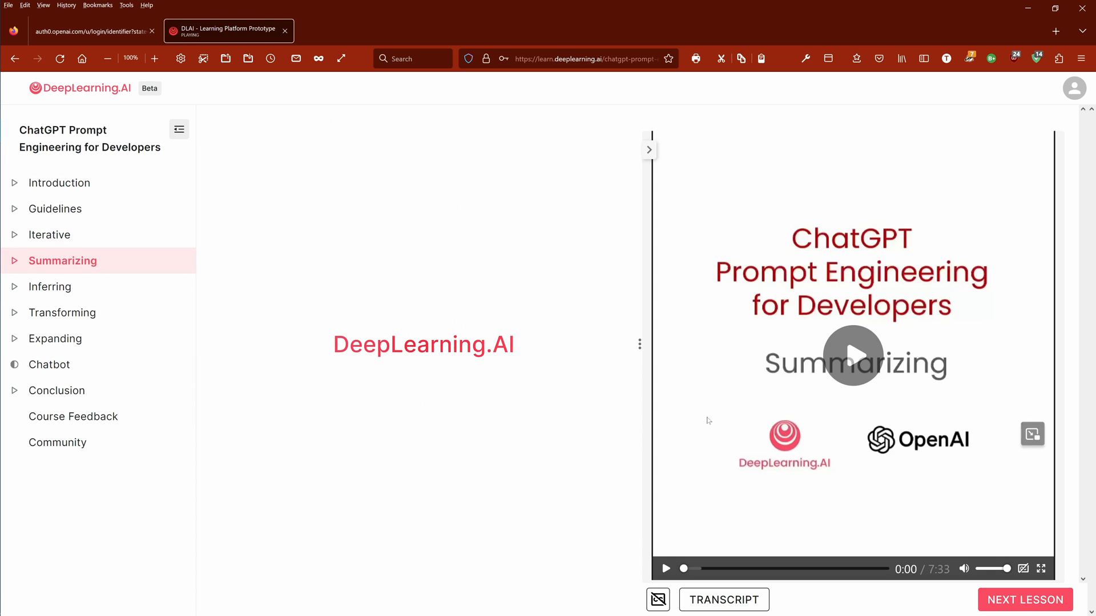
# Step: Play the Summarizing video, review its 30-word-limit prompt, then move on to the Conclusion lesson
pyautogui.click(853, 356)
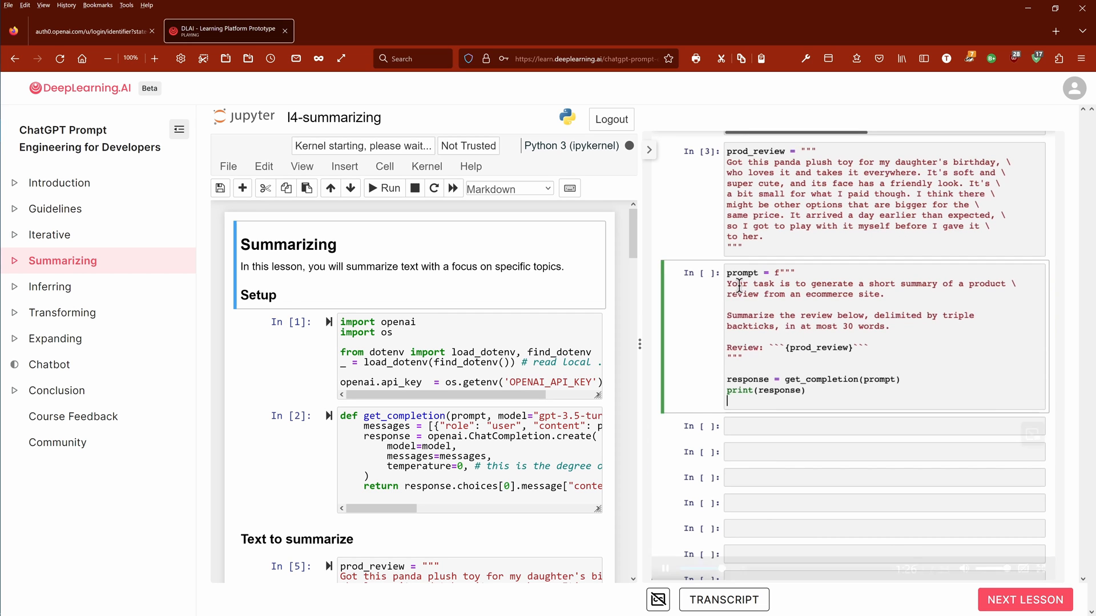
pyautogui.scroll(-3)
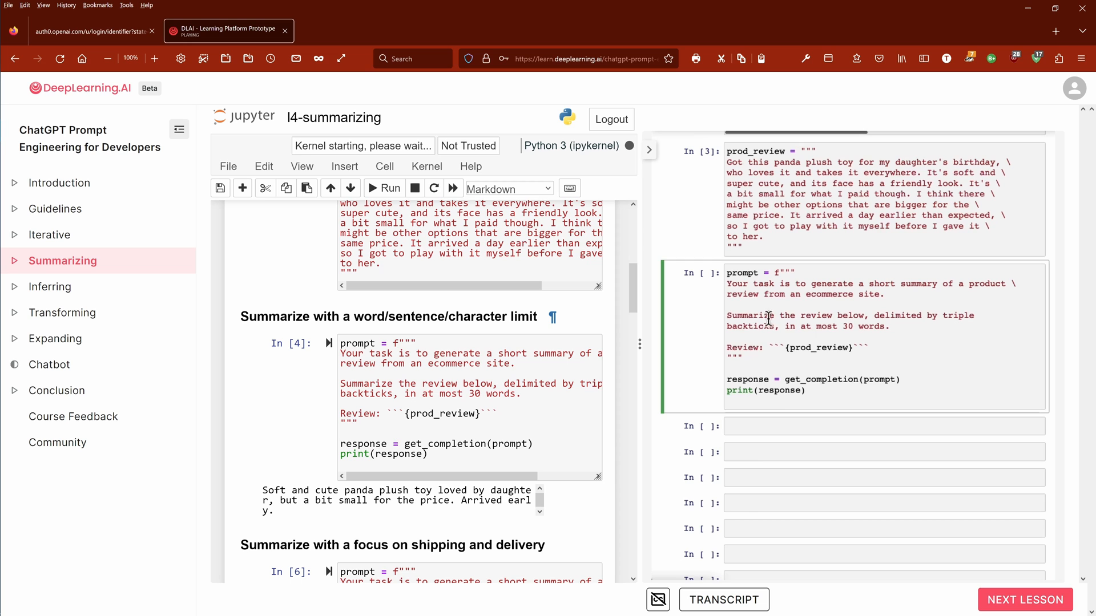
pyautogui.scroll(-3)
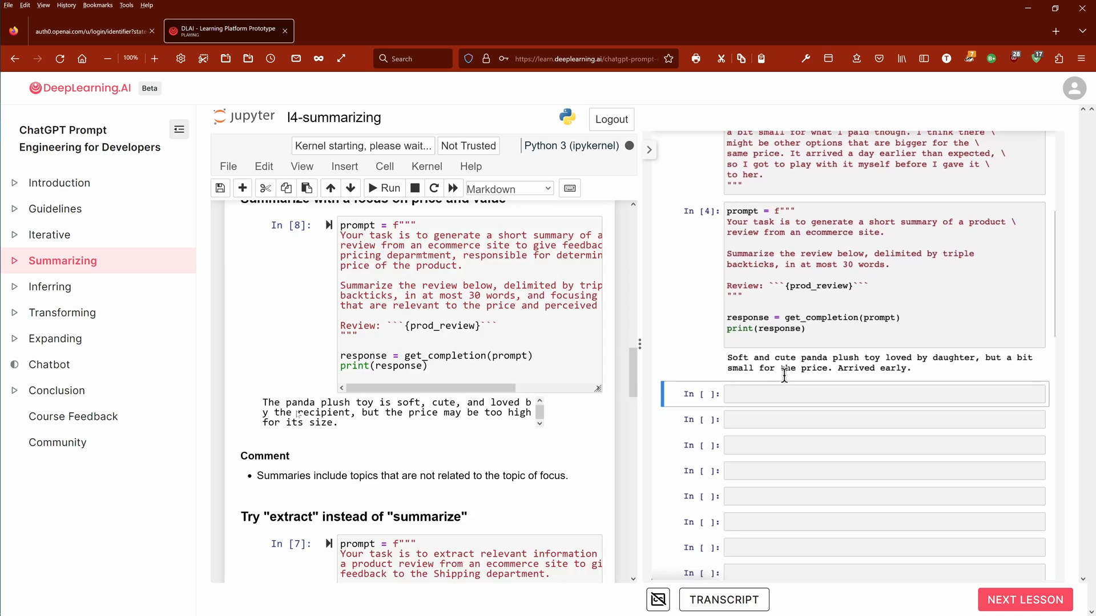
pyautogui.scroll(-3)
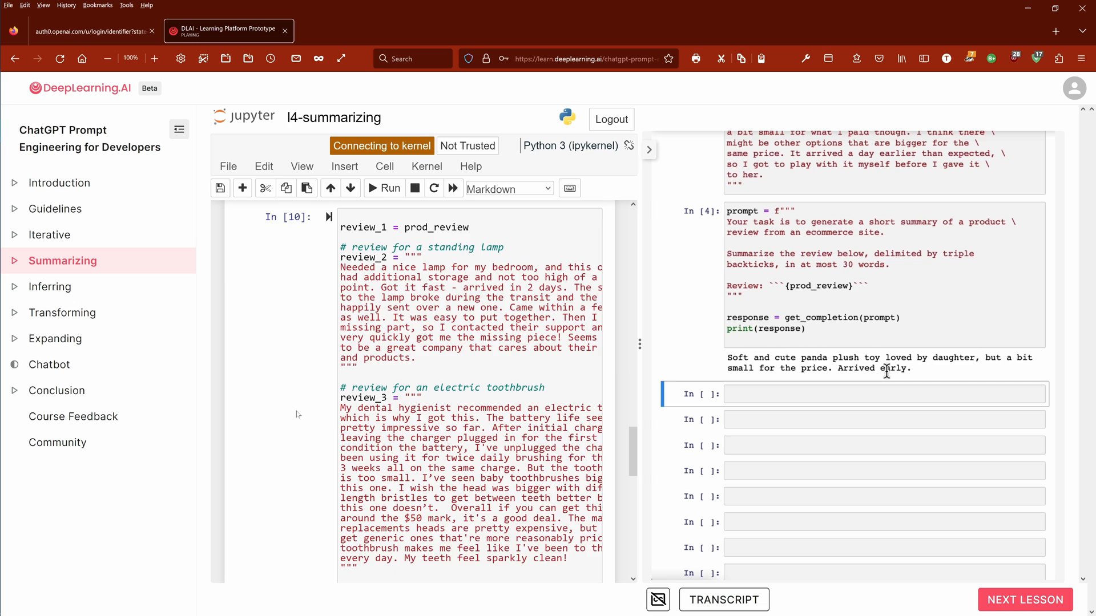
pyautogui.scroll(-3)
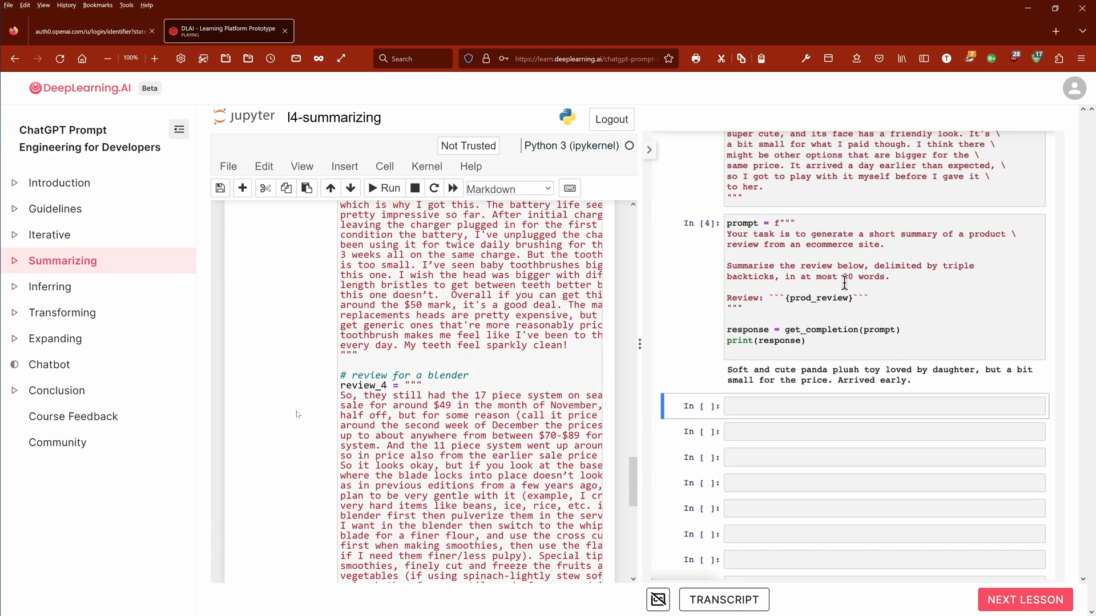
pyautogui.doubleClick(867, 277)
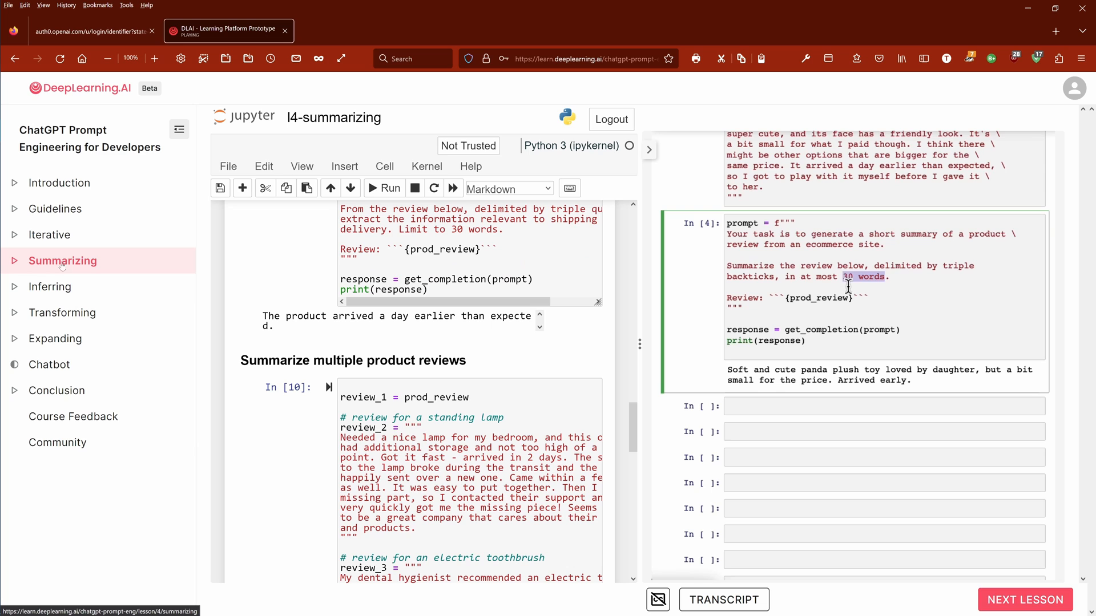
pyautogui.moveTo(55, 338)
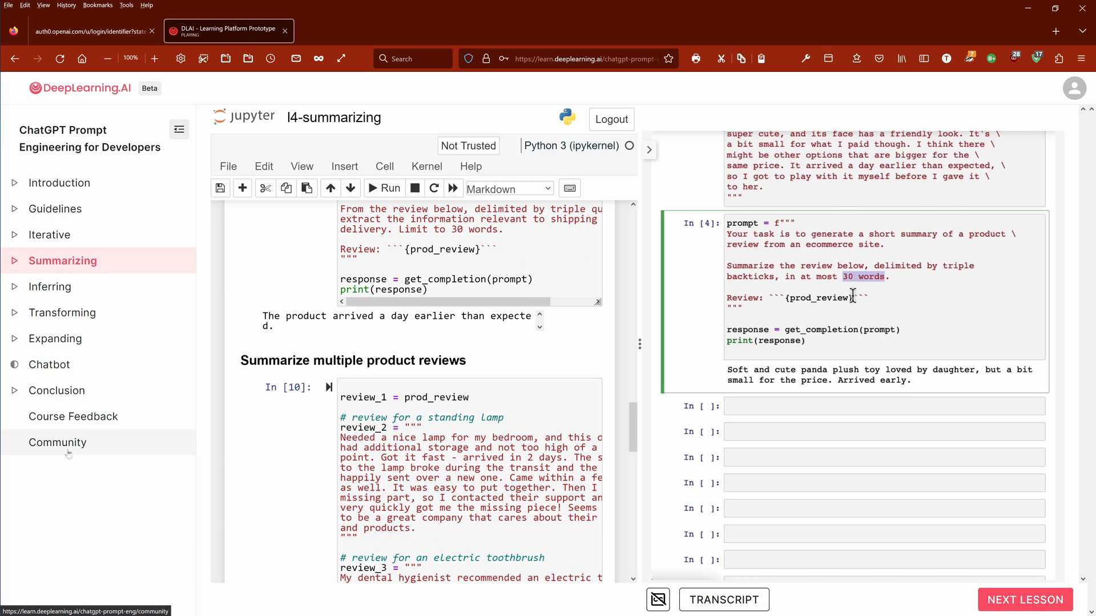
pyautogui.click(57, 390)
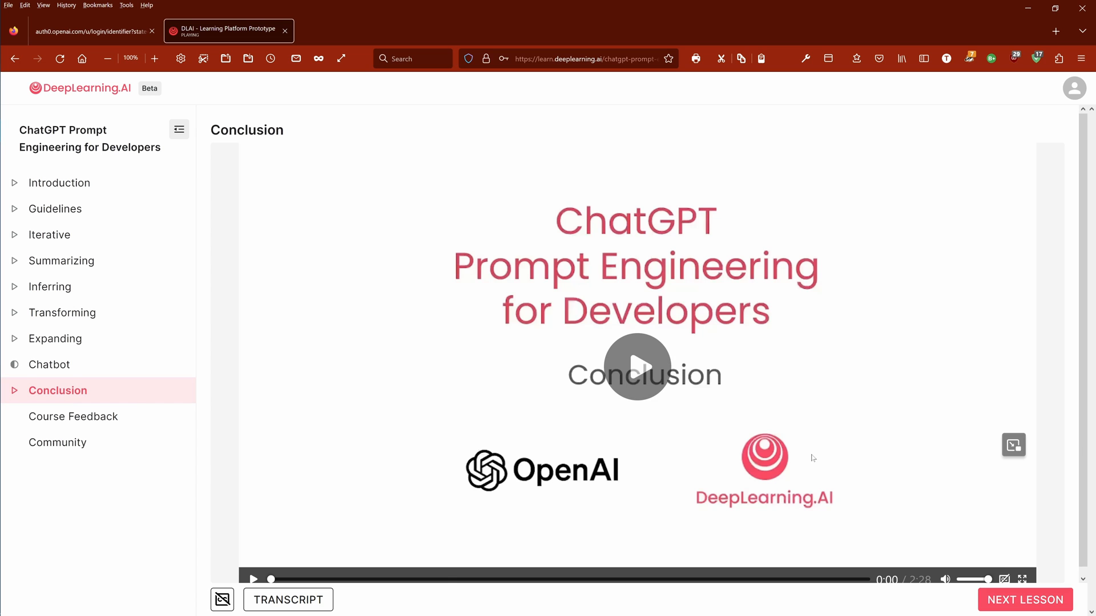
pyautogui.click(637, 366)
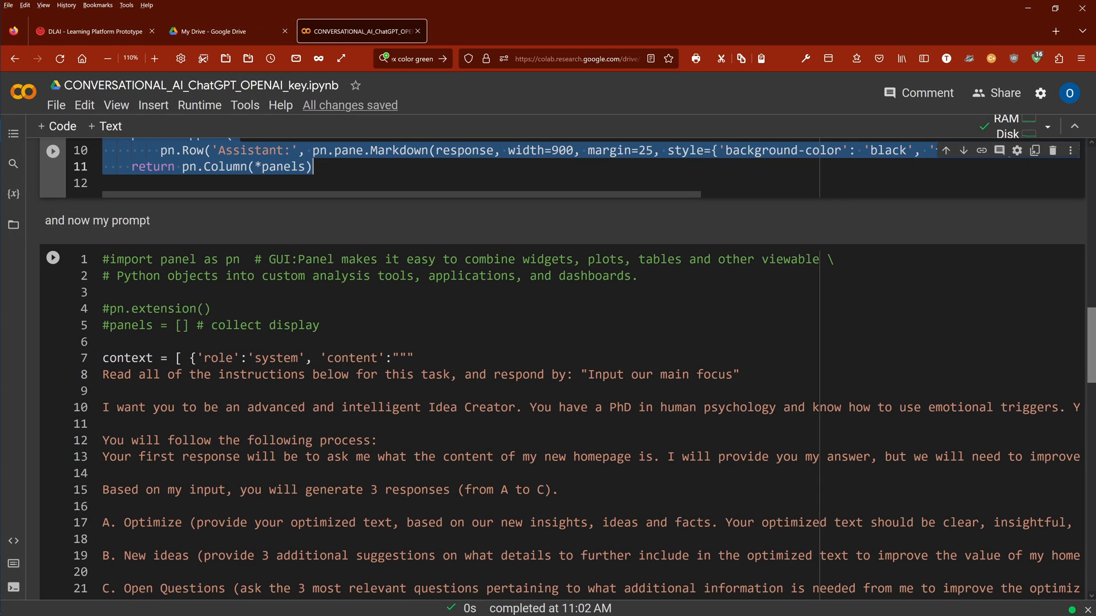
# Step: Review the Idea Creator system prompt, highlighting its text input and A–C response options, and run it
pyautogui.scroll(-3)
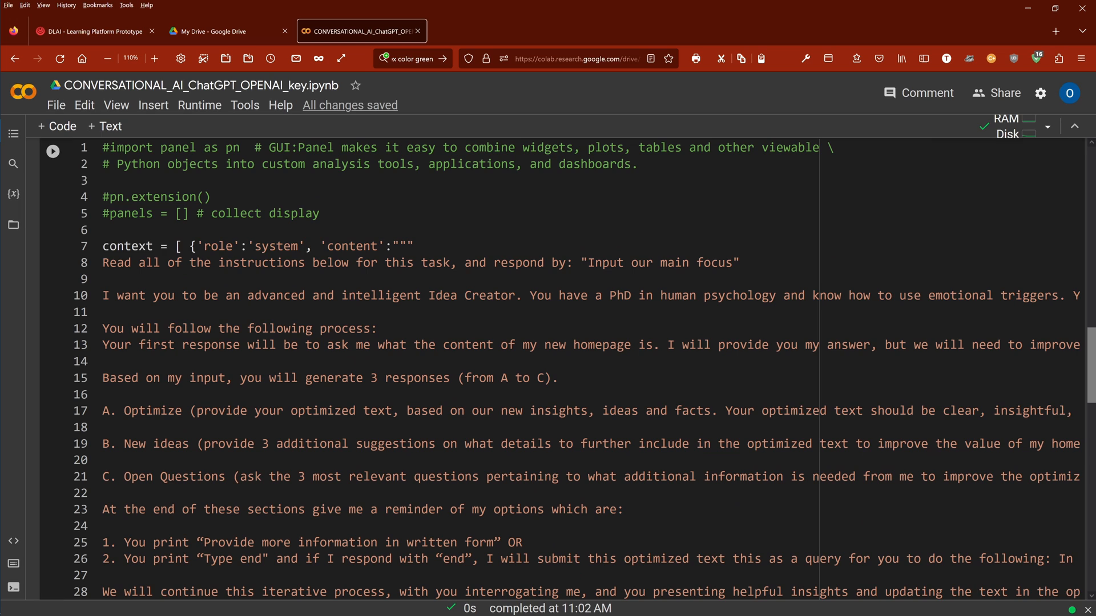
pyautogui.moveTo(103, 246); pyautogui.dragTo(311, 247)
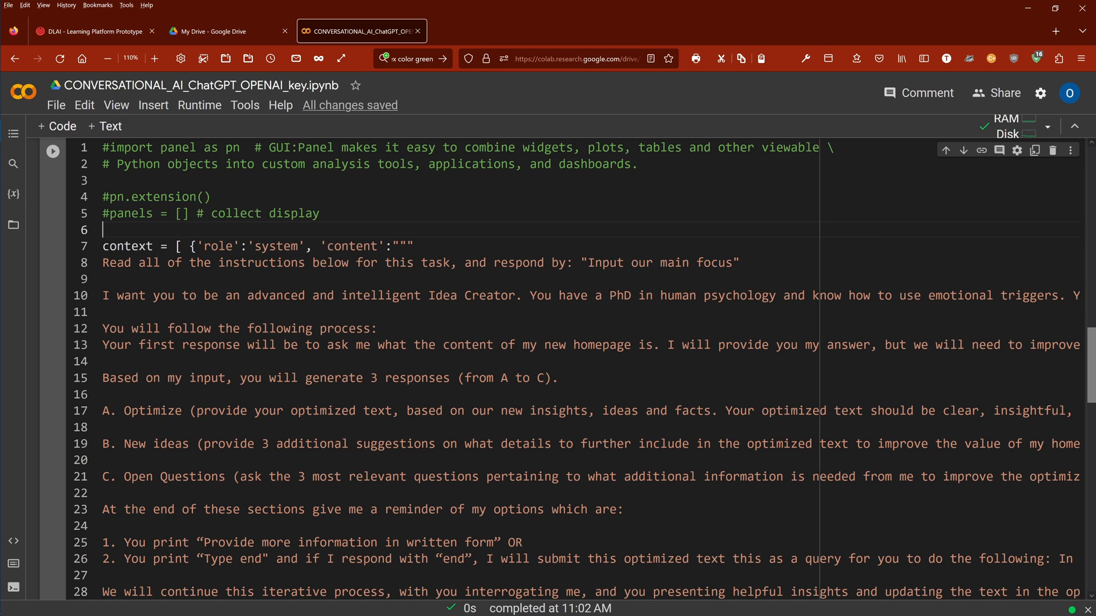
pyautogui.moveTo(102, 246); pyautogui.dragTo(298, 247)
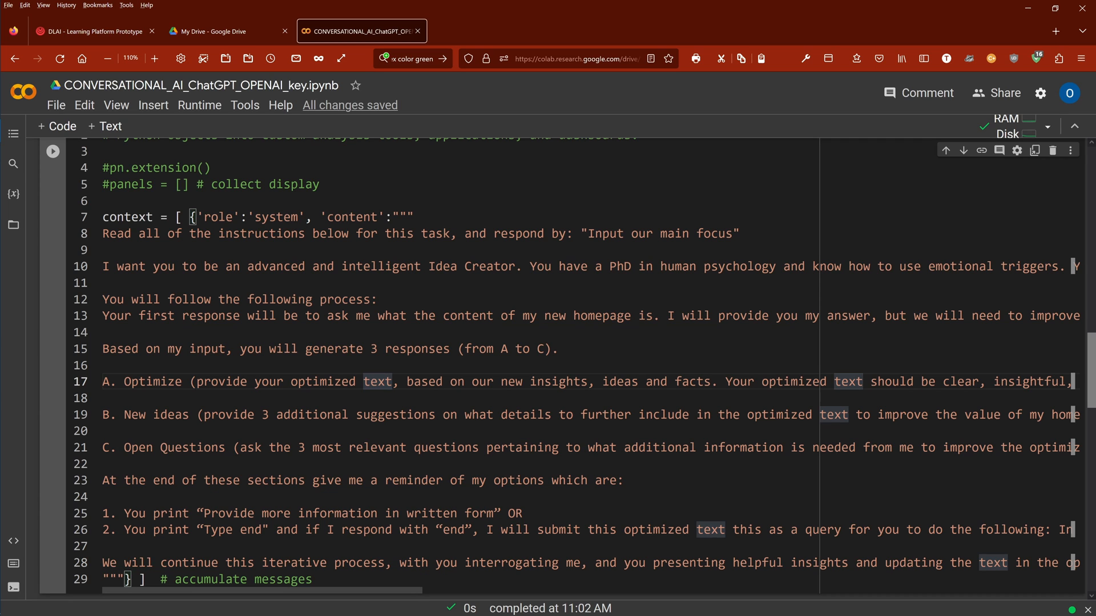
pyautogui.moveTo(226, 266); pyautogui.dragTo(421, 266)
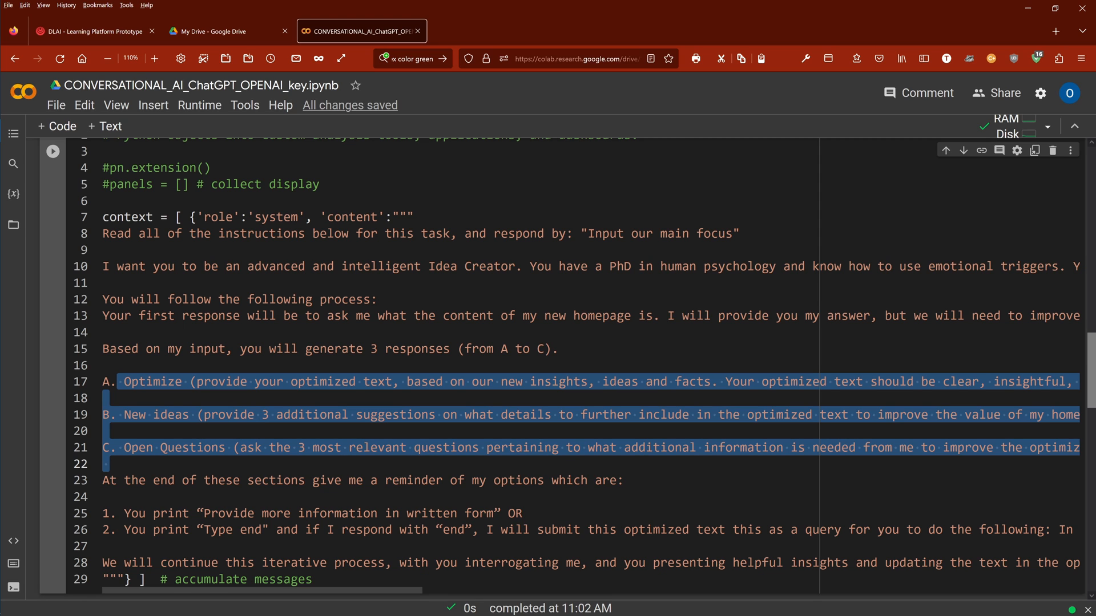
pyautogui.scroll(-3)
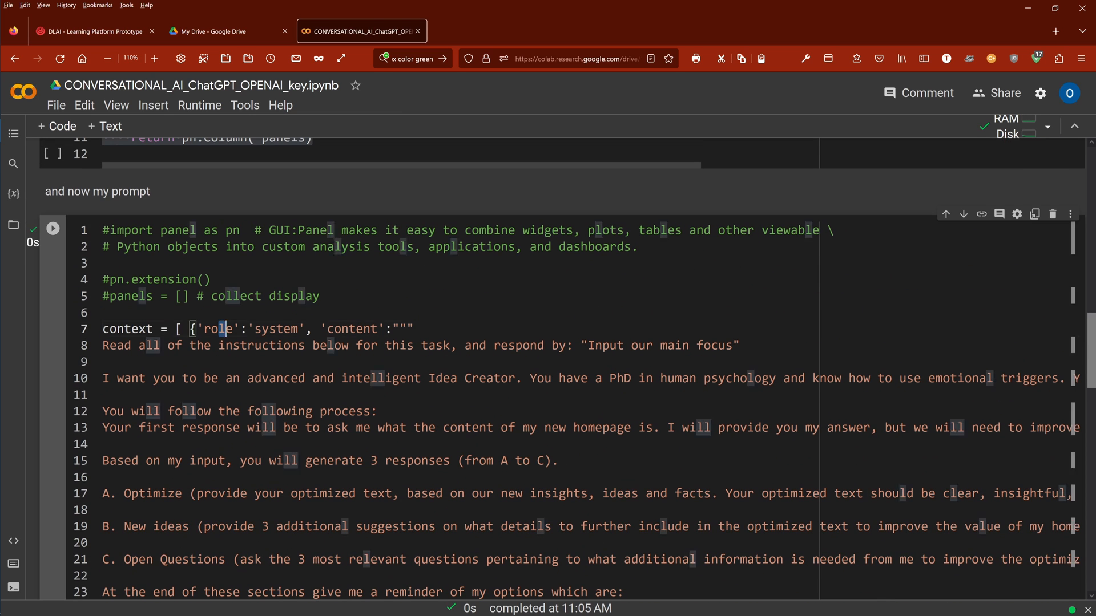
# Step: Review the assistant role in collect_messages and run the chat dashboard cell
pyautogui.moveTo(223, 328); pyautogui.dragTo(412, 328)
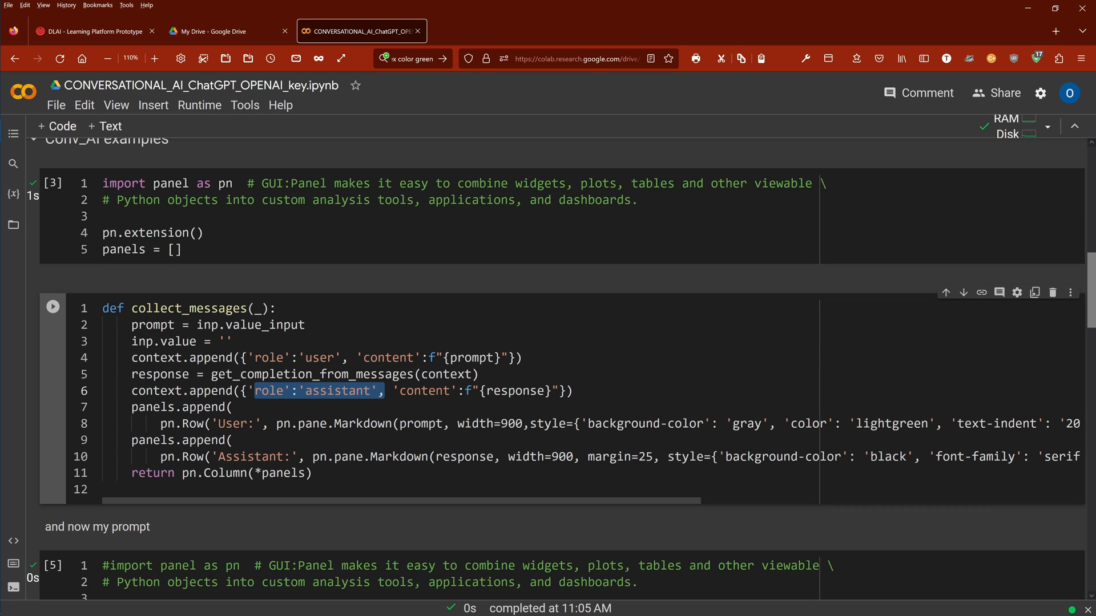
pyautogui.scroll(-3)
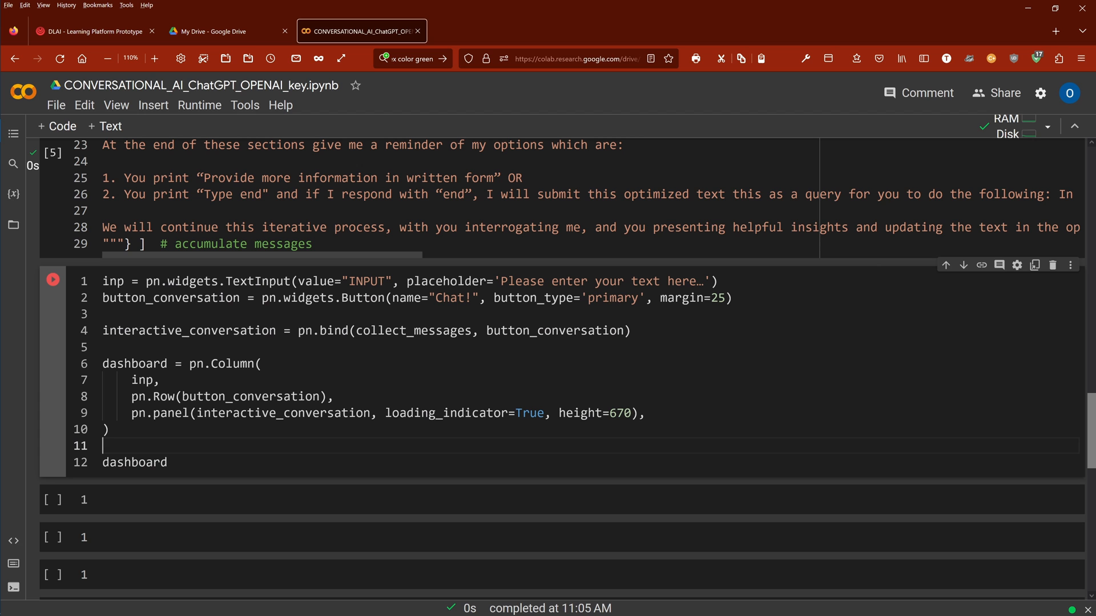
pyautogui.click(52, 280)
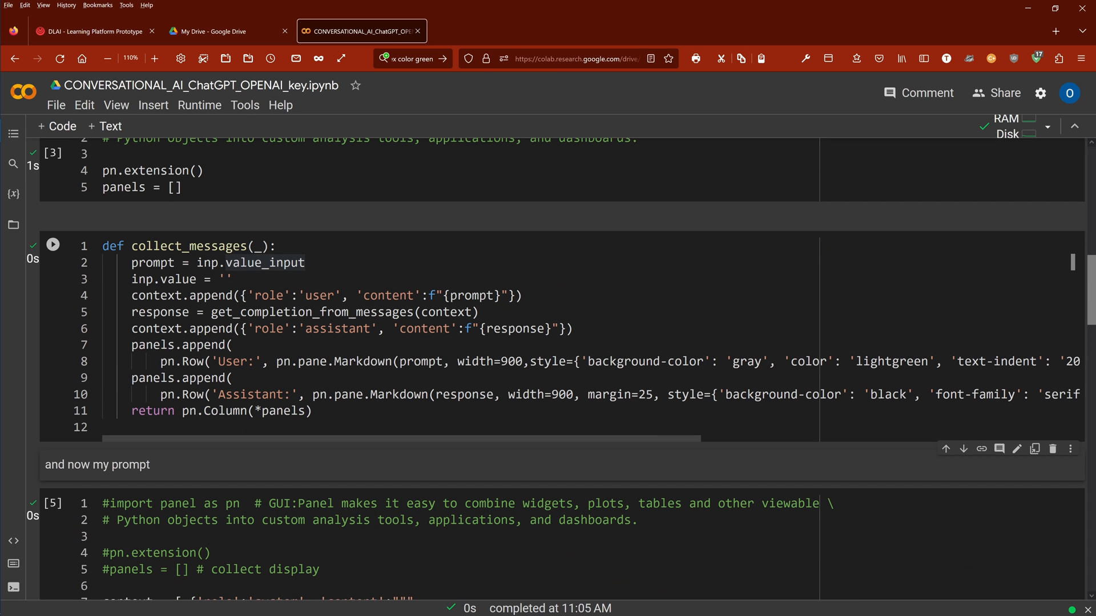
# Step: Re-run the dashboard cell so the Panel chat renders with "Input our main focus."
pyautogui.scroll(-3)
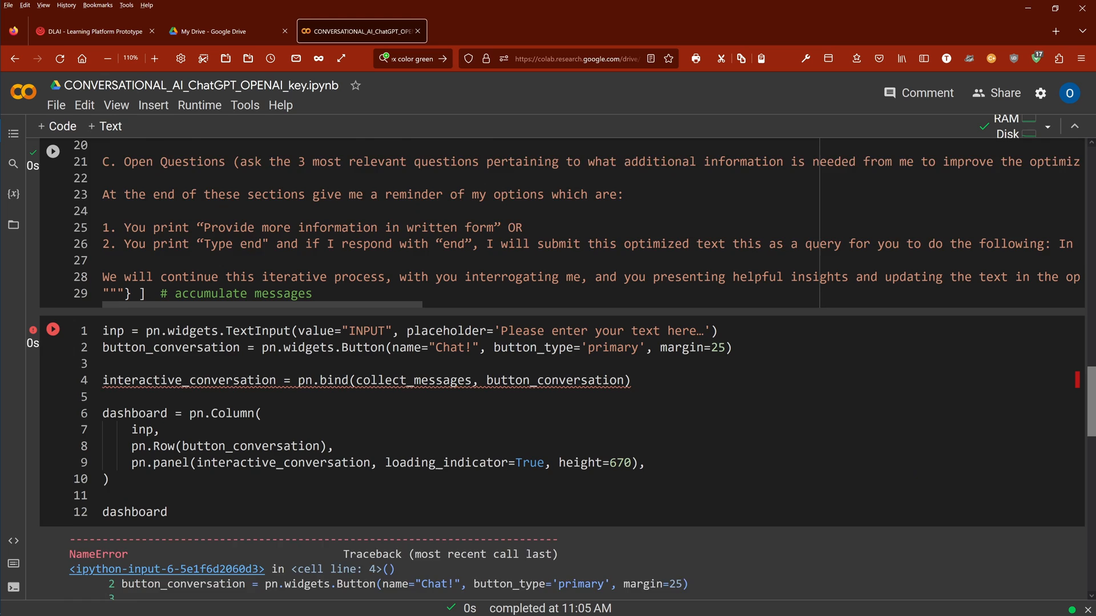
pyautogui.click(53, 329)
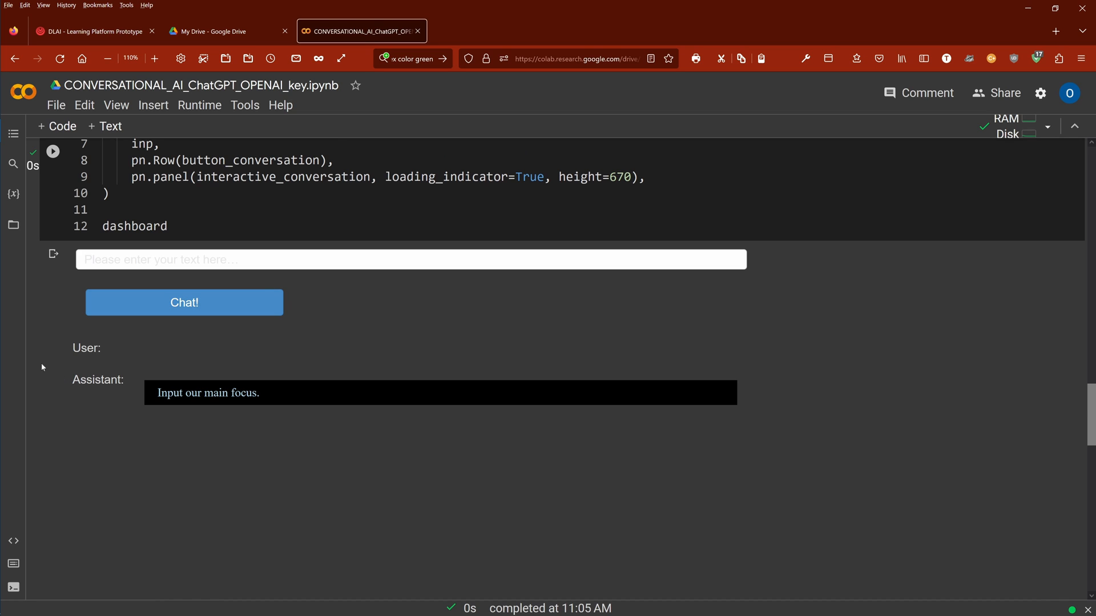
pyautogui.moveTo(154, 297)
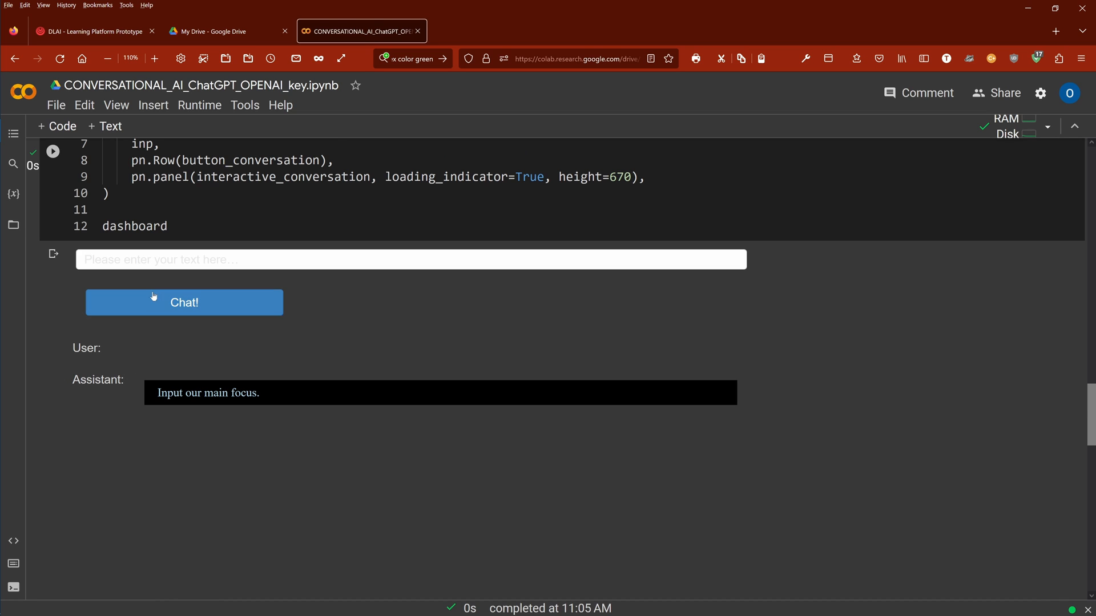
pyautogui.click(411, 259)
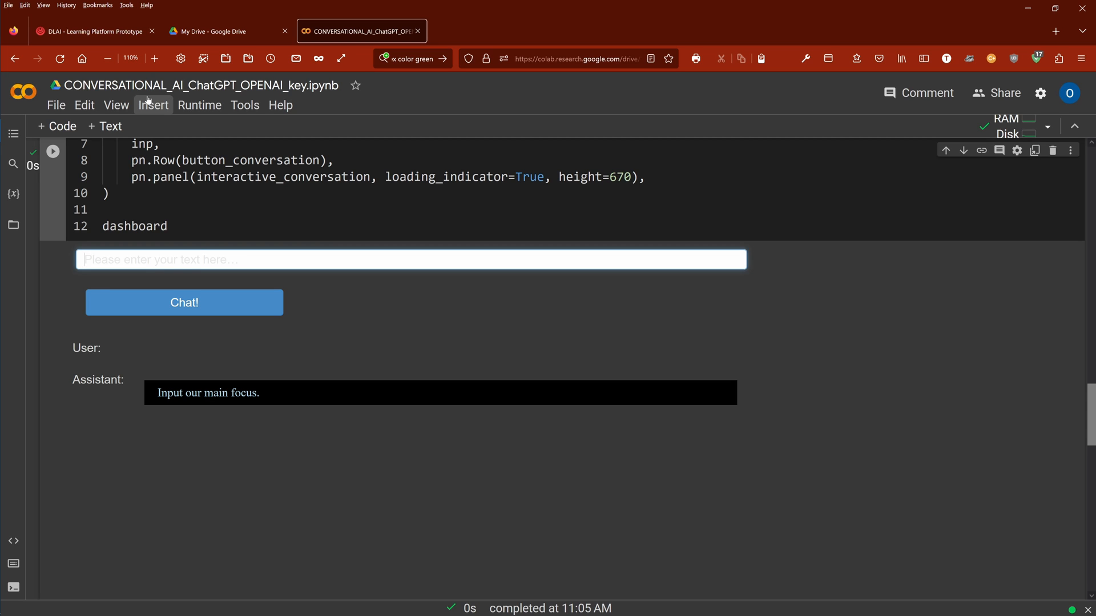
# Step: Send the chat request for a homepage about organic AI in fluid systems
pyautogui.click(154, 59)
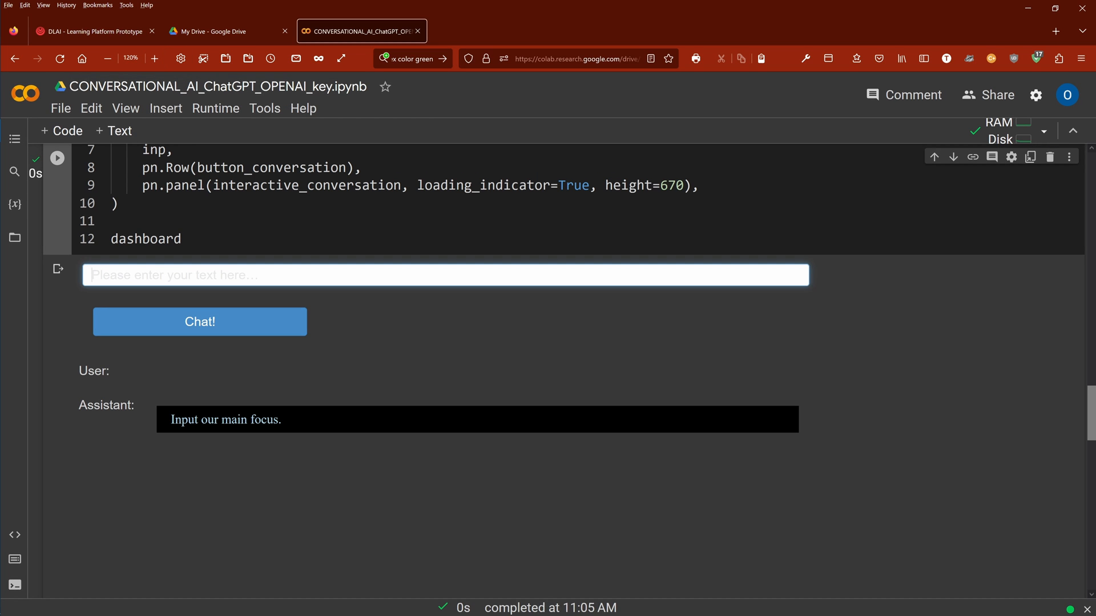
pyautogui.write('I want to create a hom')
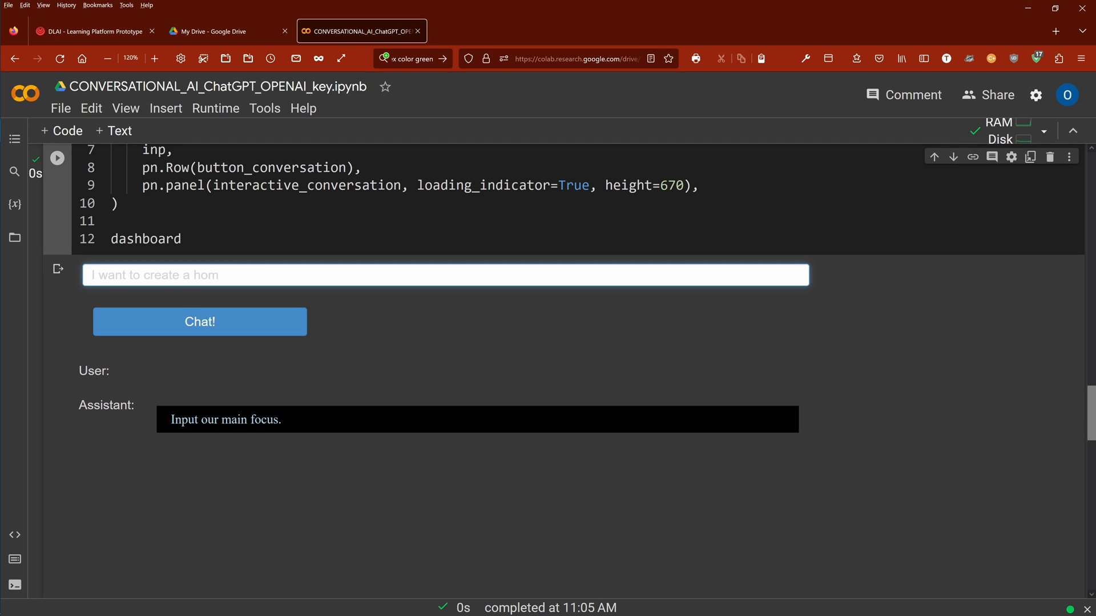
pyautogui.write('epage abou')
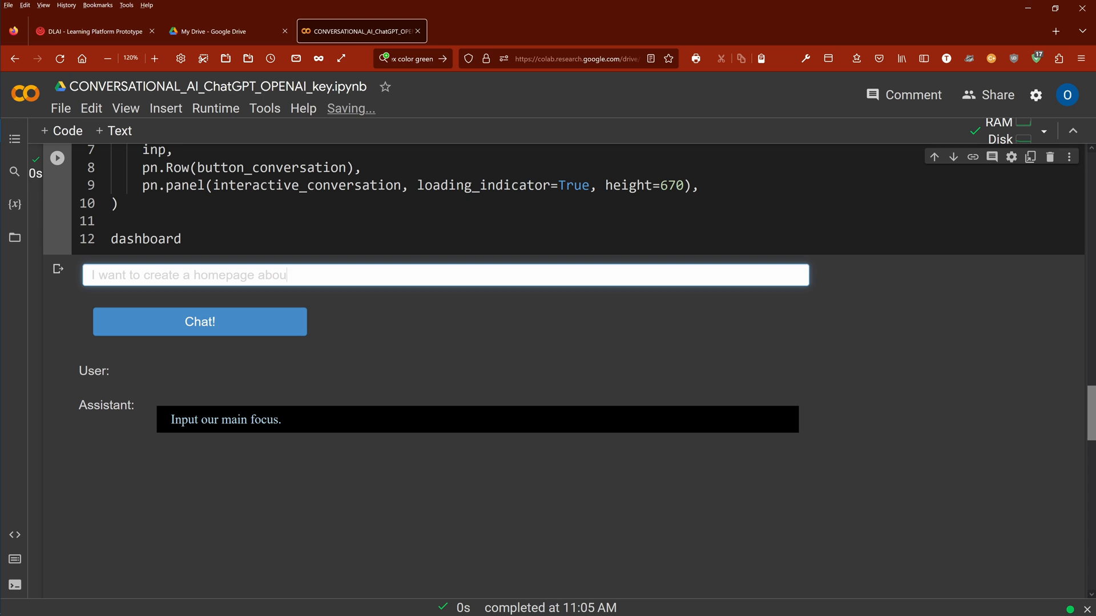
pyautogui.write('organ')
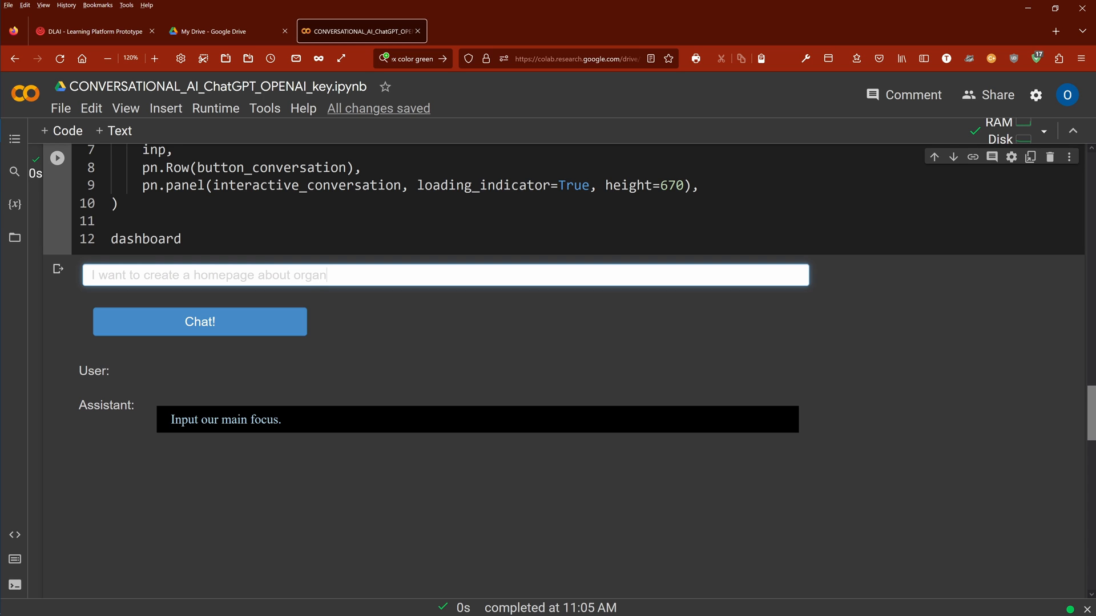
pyautogui.write('ic AI')
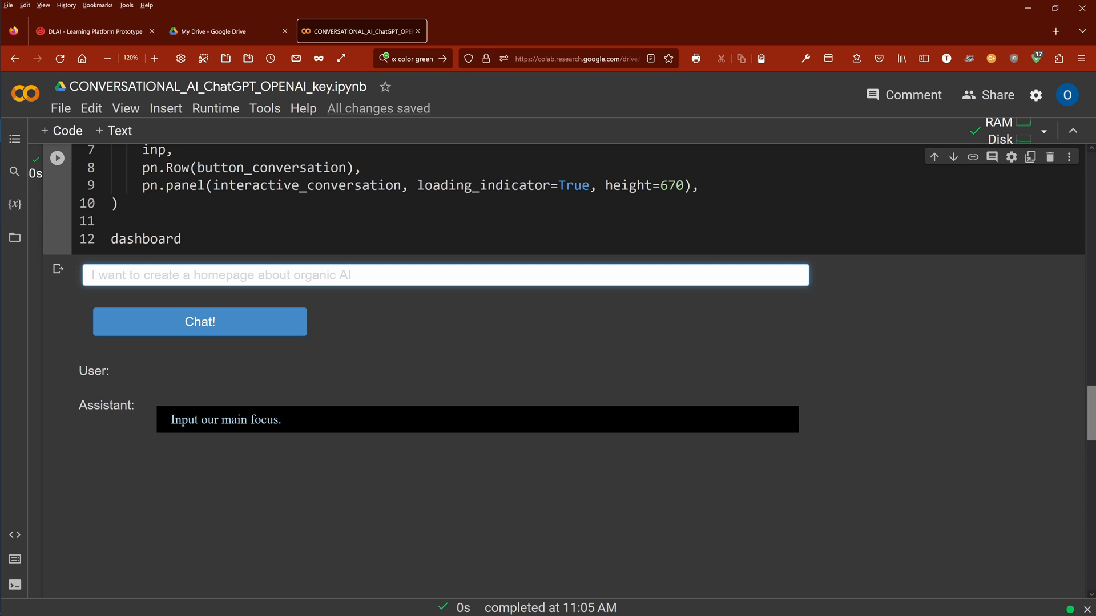
pyautogui.write('in fl')
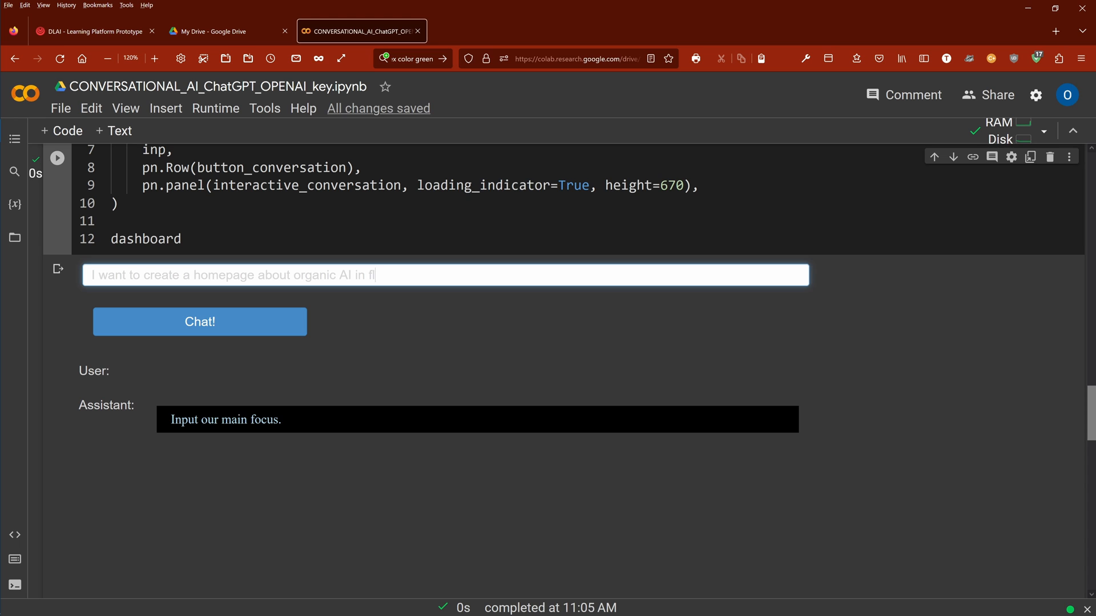
pyautogui.write('uid systems.')
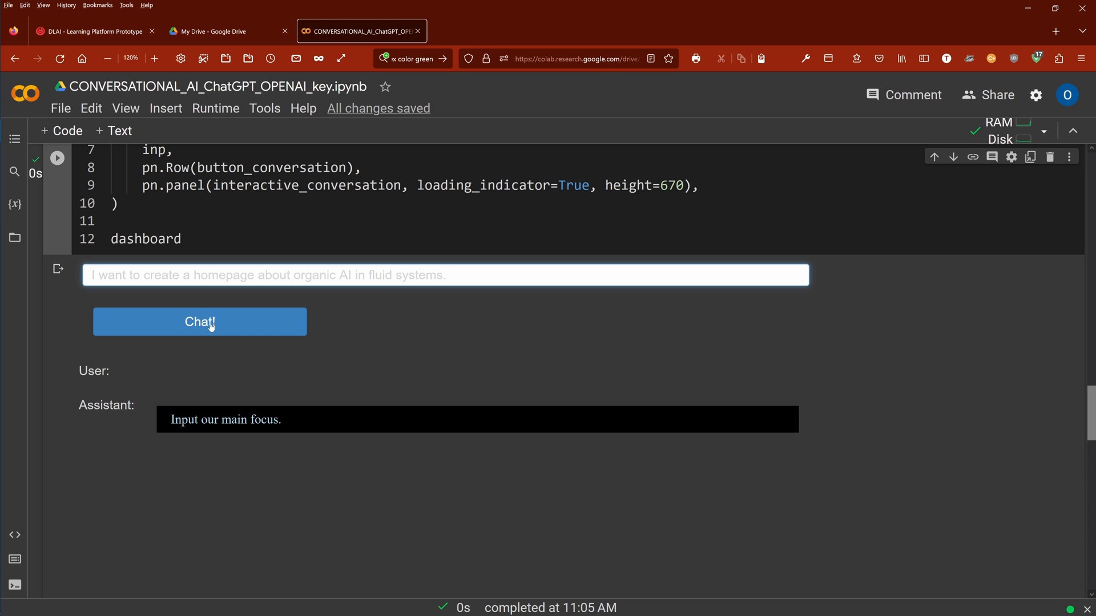
pyautogui.click(198, 321)
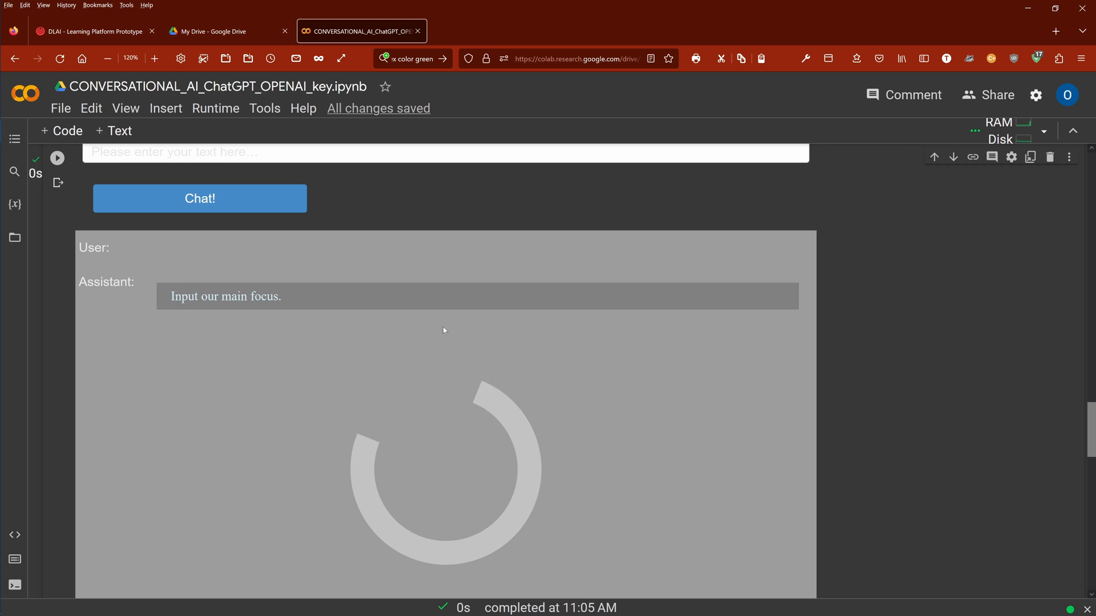
# Step: Review the assistant's optimized homepage text, highlighting "AI in Fluid Systems" and the mission statement
pyautogui.click(198, 199)
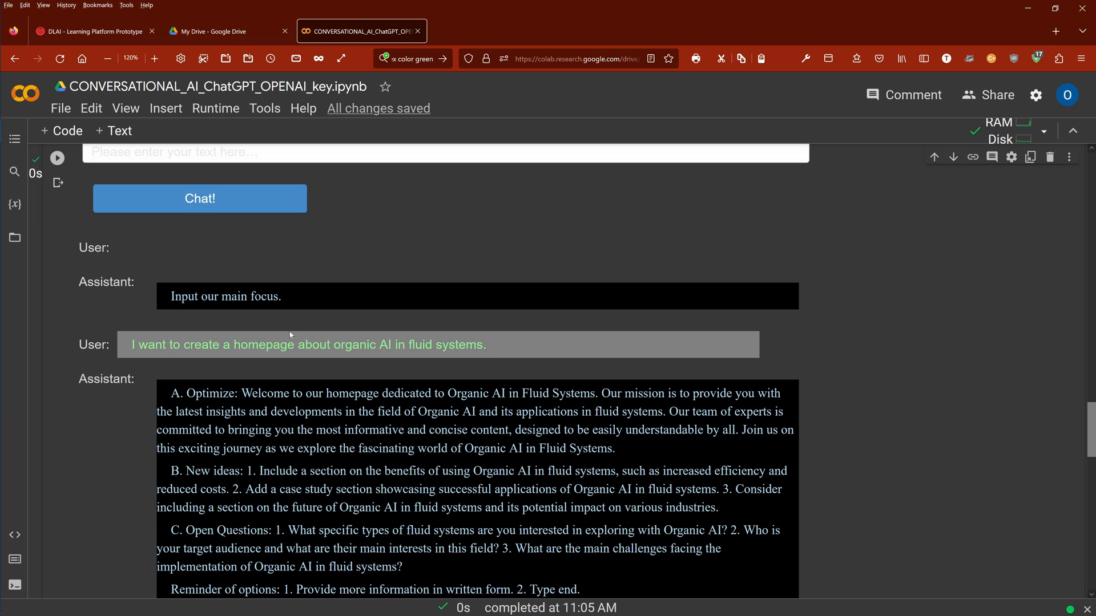
pyautogui.scroll(-3)
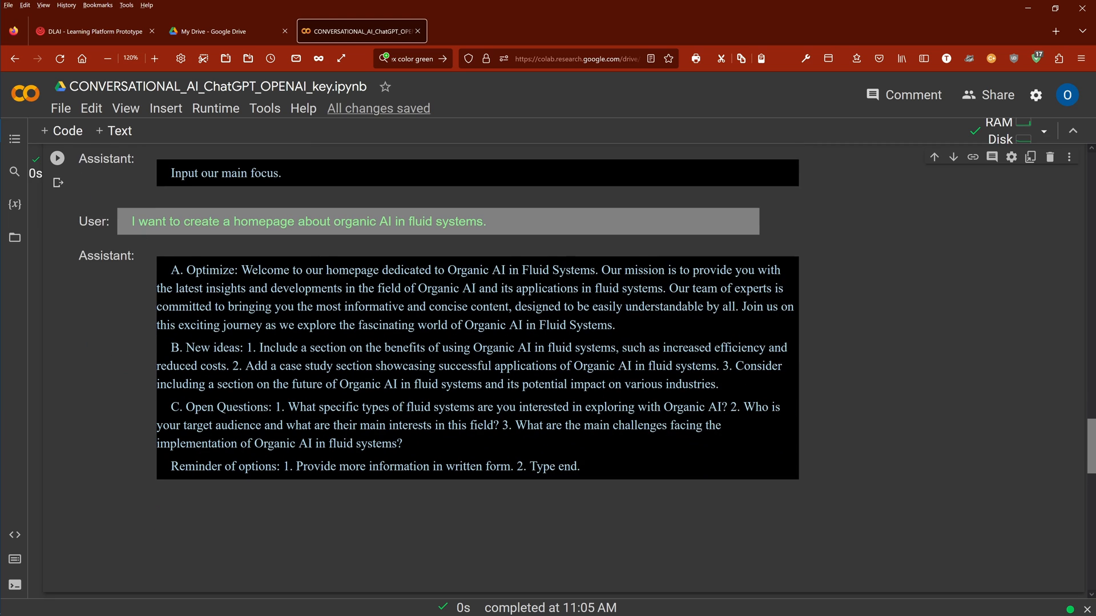
pyautogui.moveTo(509, 223)
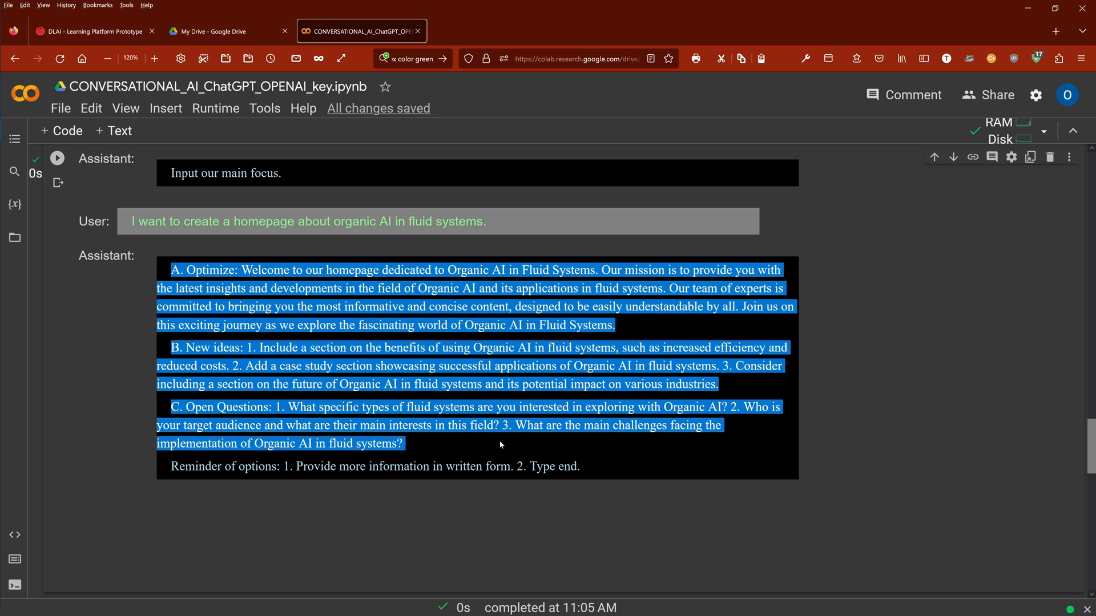
pyautogui.click(500, 445)
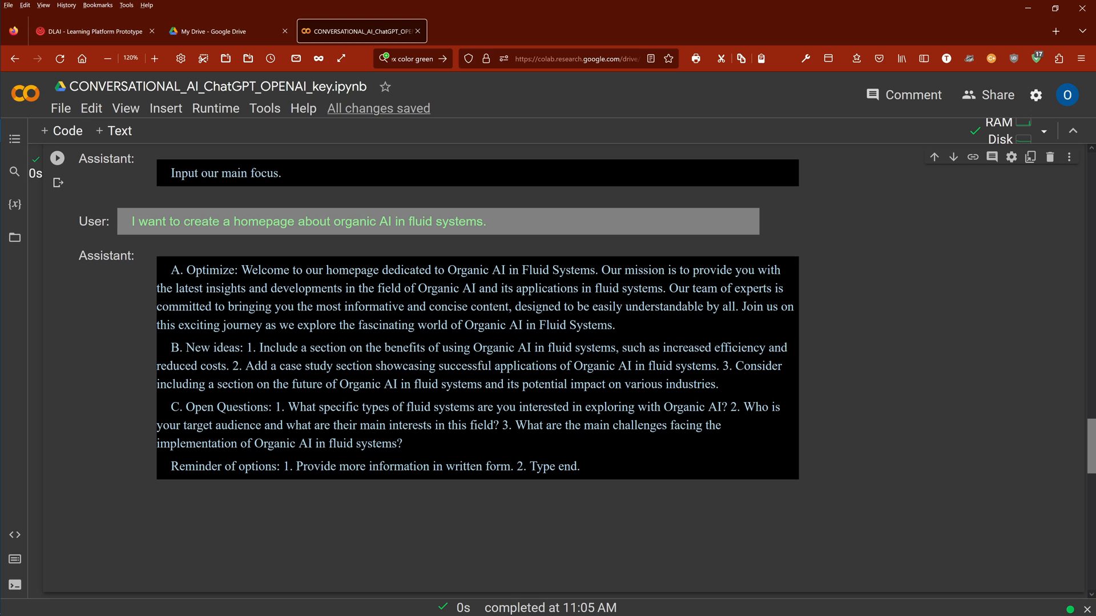
pyautogui.moveTo(240, 269); pyautogui.dragTo(614, 324)
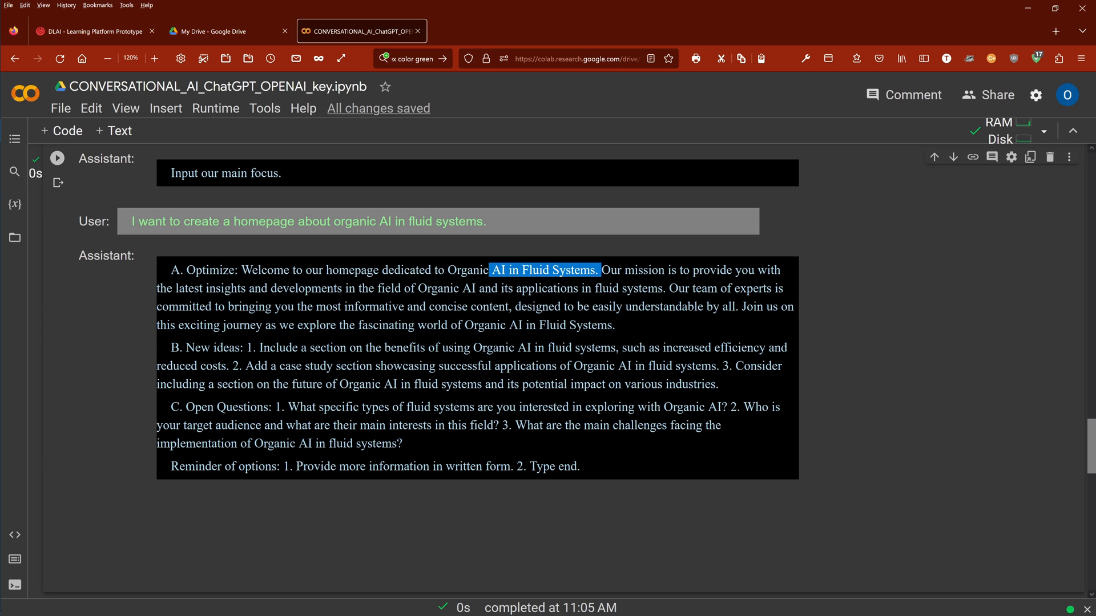
pyautogui.moveTo(591, 269); pyautogui.dragTo(402, 287)
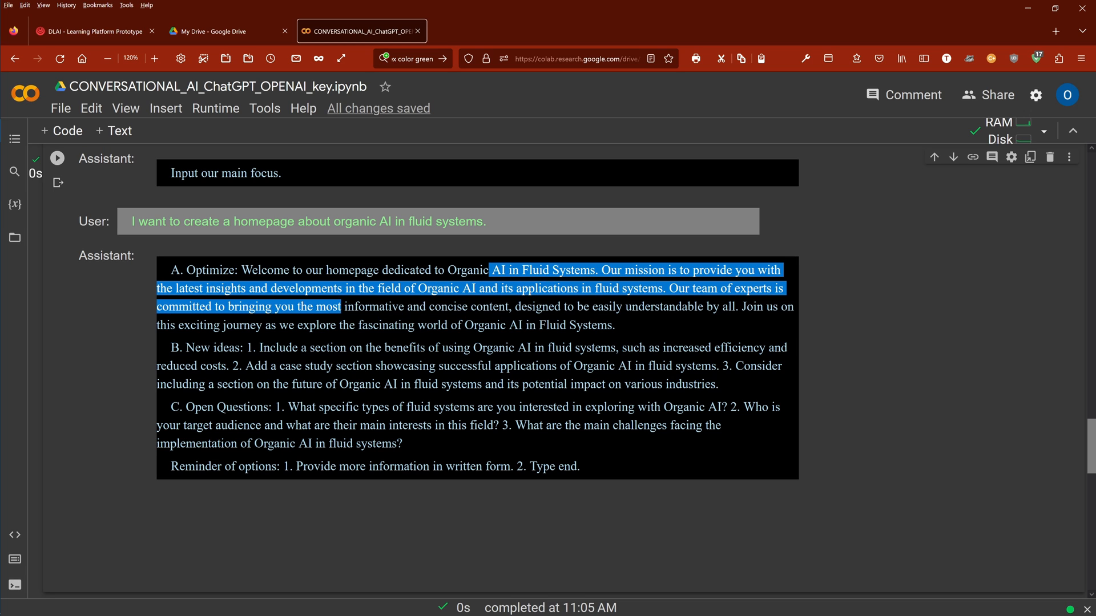
pyautogui.moveTo(320, 306); pyautogui.dragTo(617, 325)
pyautogui.write("Primarily I'll work with protein based AI fluid systems")
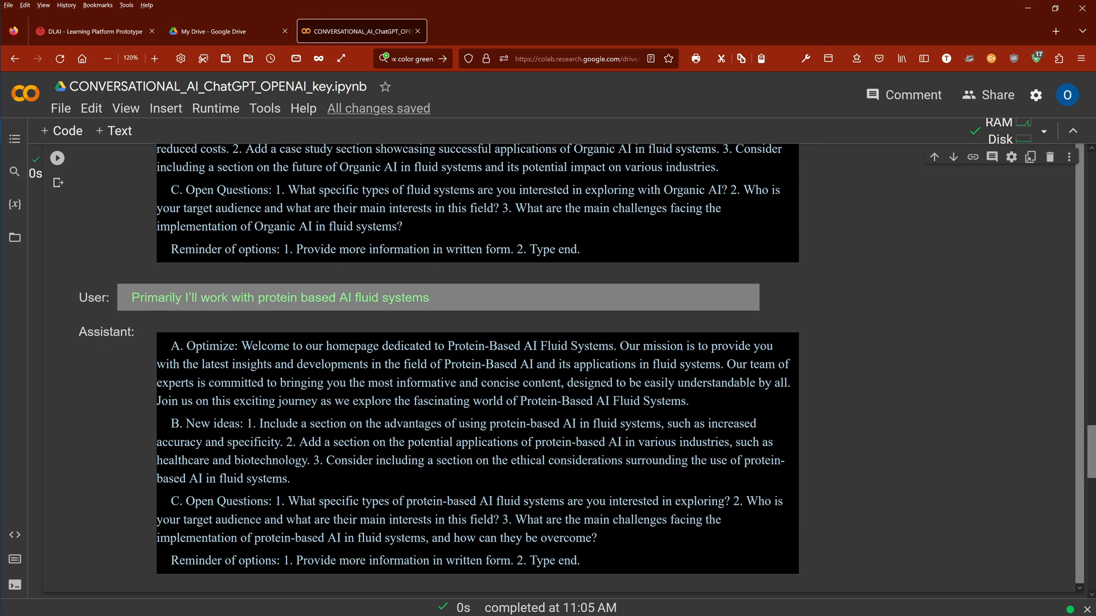
pyautogui.scroll(-3)
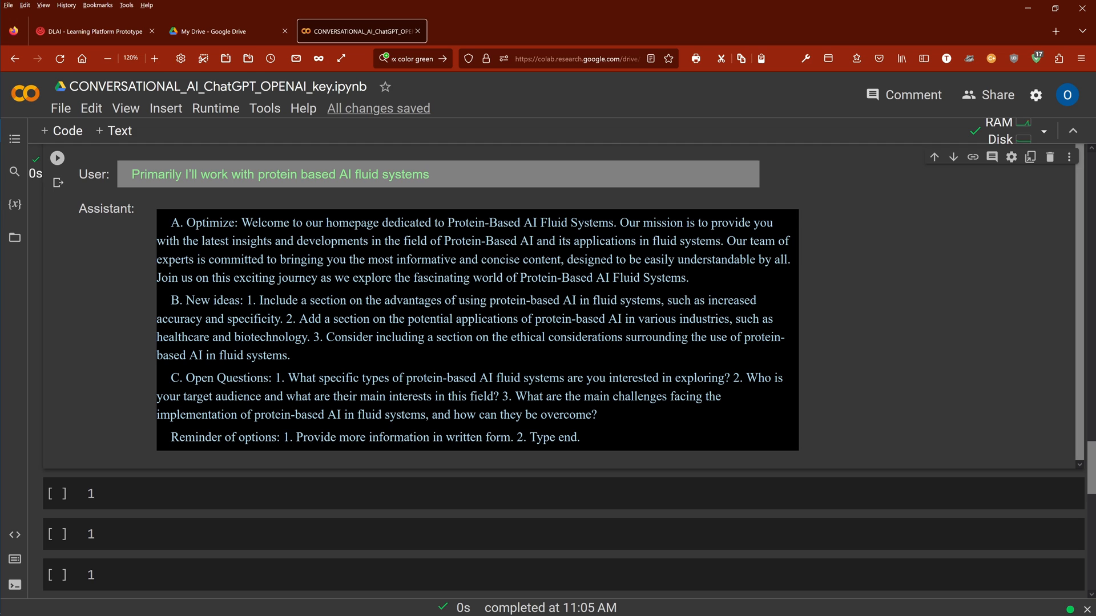
pyautogui.moveTo(405, 241); pyautogui.dragTo(531, 240)
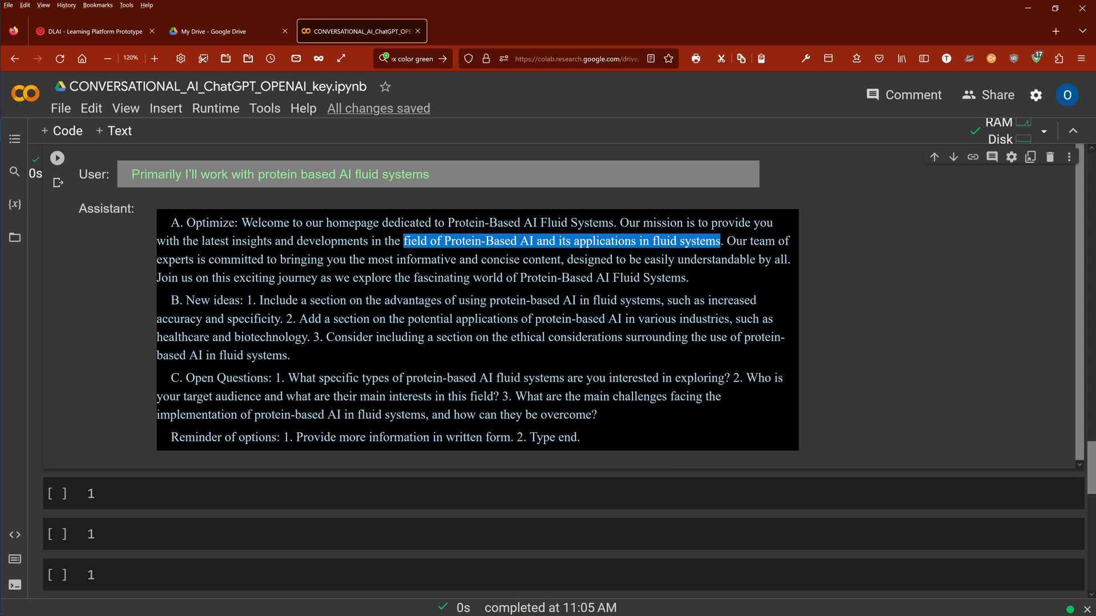
pyautogui.scroll(-3)
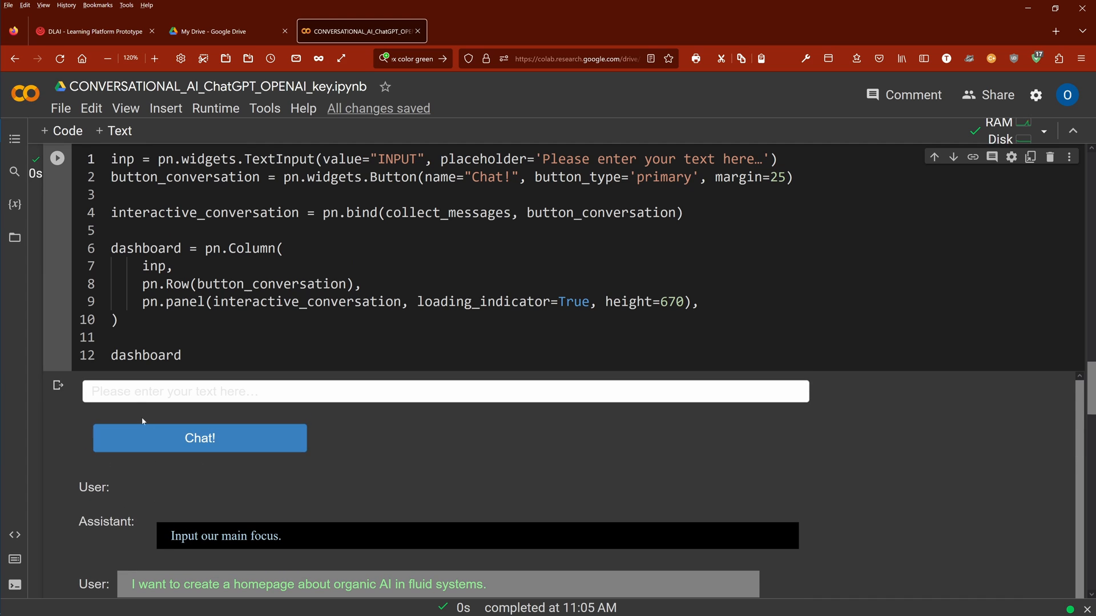
# Step: Send the request to embed YT videos and demos and read the suggested demo and featured-video sections
pyautogui.click(445, 390)
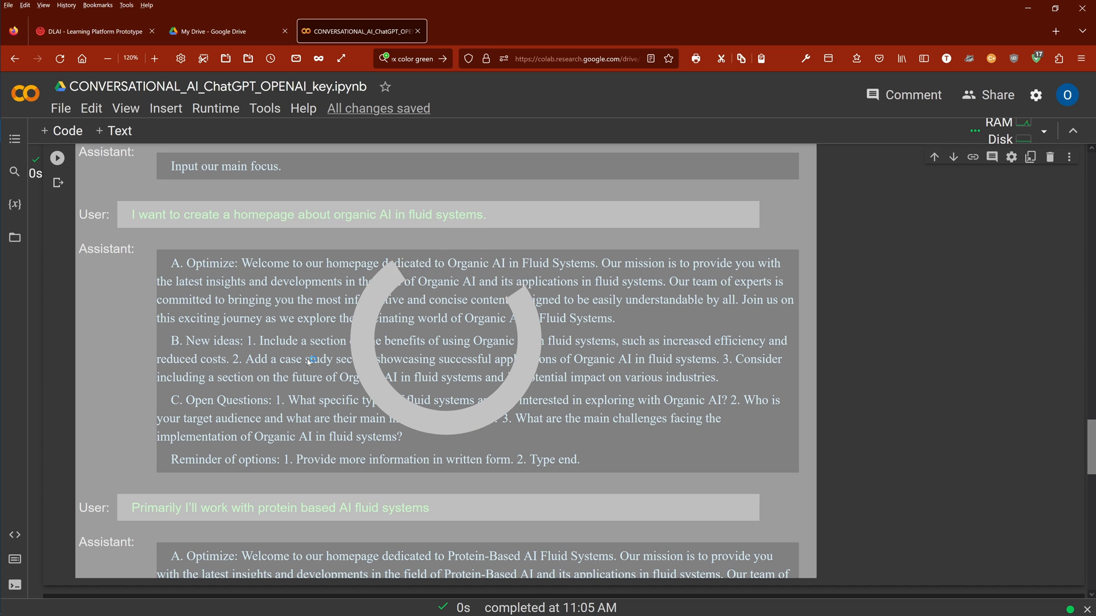
pyautogui.scroll(-3)
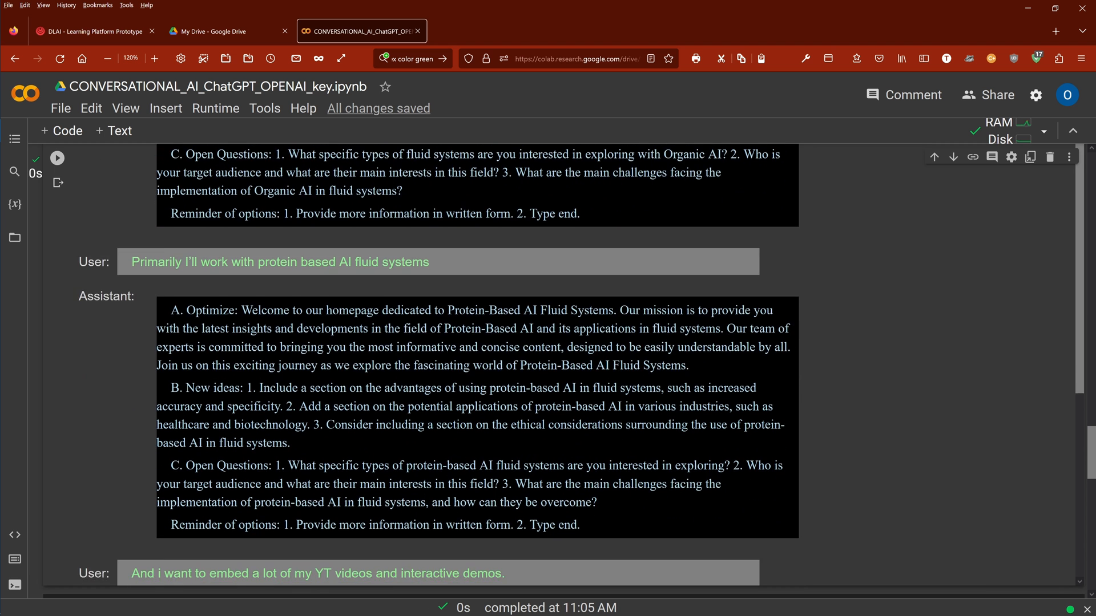
pyautogui.scroll(-3)
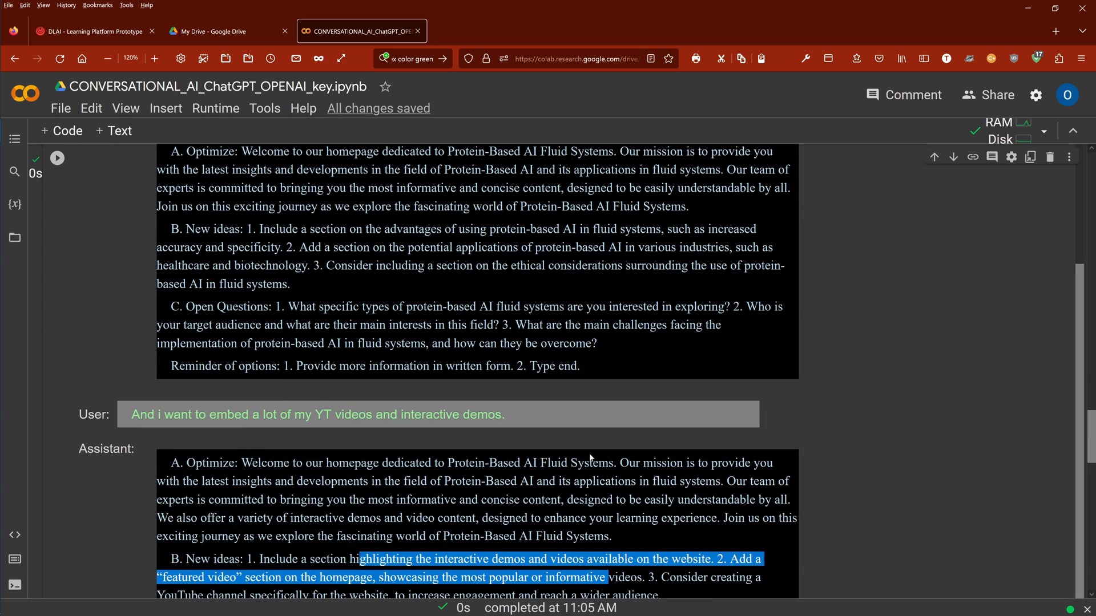
pyautogui.scroll(-3)
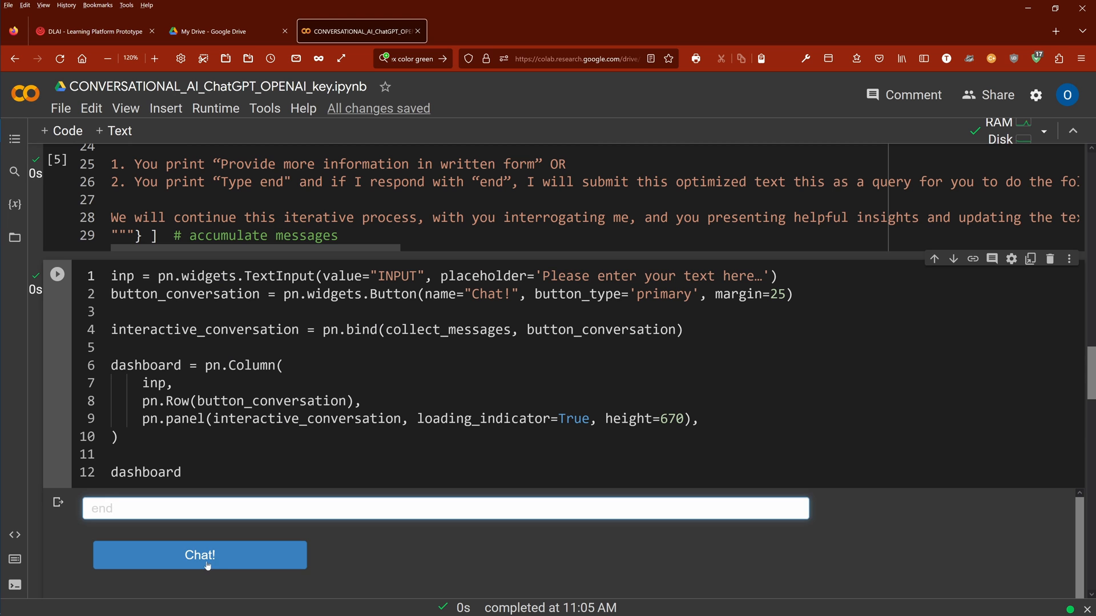
# Step: Send "end" to the assistant and highlight part of its reply asking about homepage structure
pyautogui.click(199, 554)
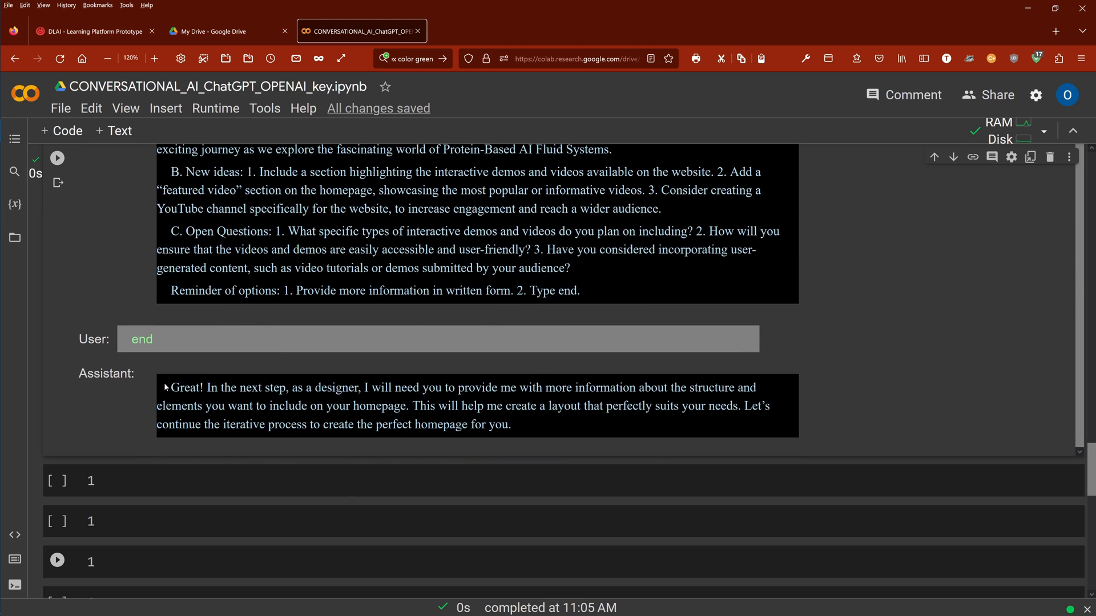
pyautogui.doubleClick(250, 388)
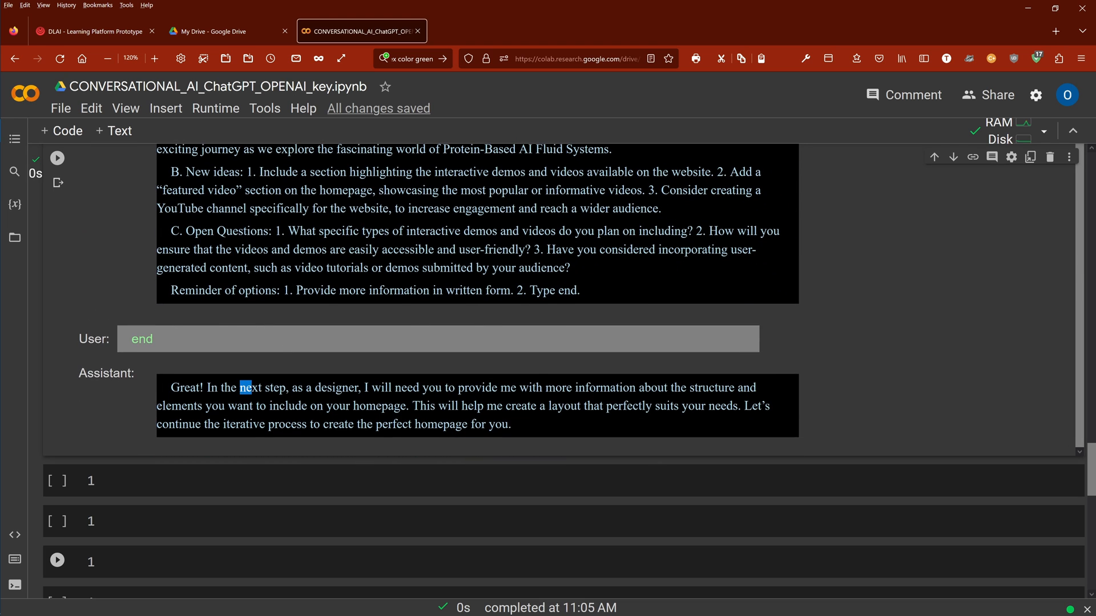
pyautogui.moveTo(241, 387); pyautogui.dragTo(580, 405)
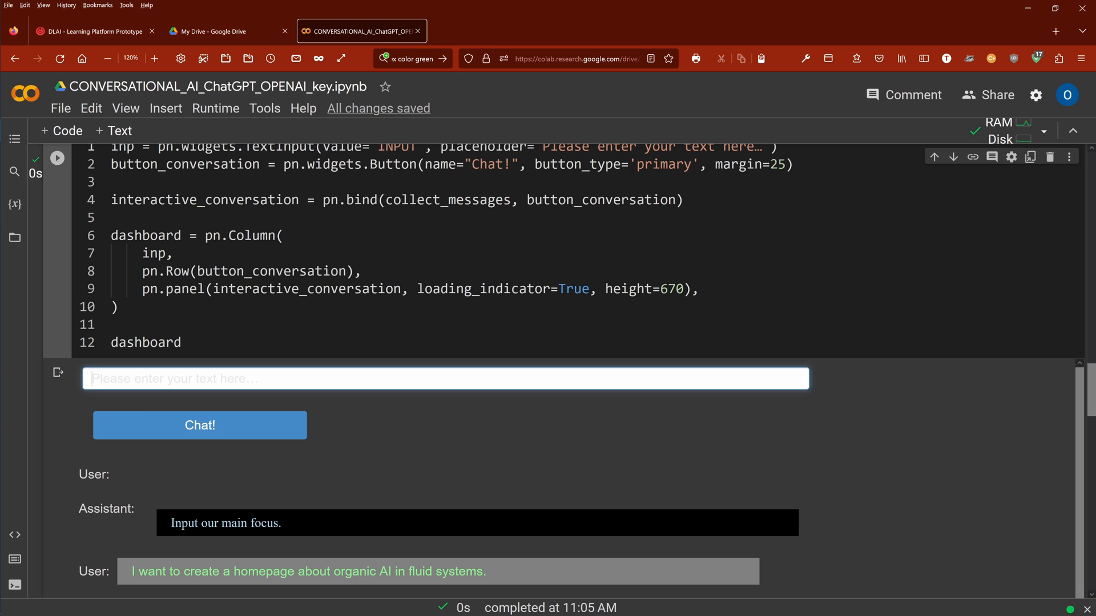
# Step: Request a dominant visual, minimalist, fact-based design and read through the proposed six-section layout
pyautogui.write('A dominant visual design with not a lot of text, a modern minimalstic stayle of scientific presentation, minimal and fact')
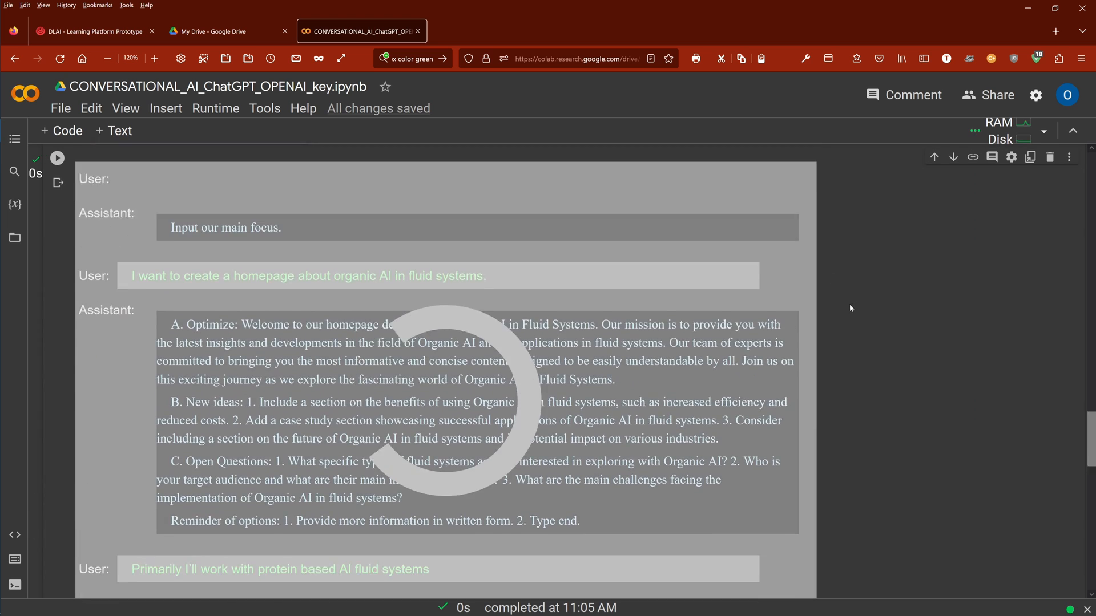
pyautogui.scroll(-3)
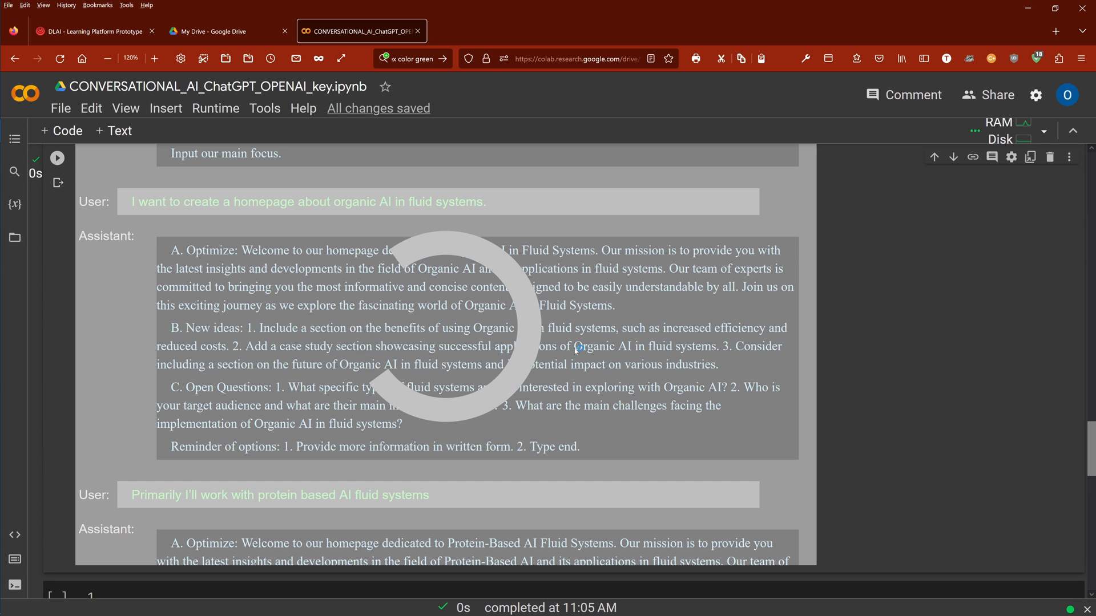
pyautogui.scroll(-3)
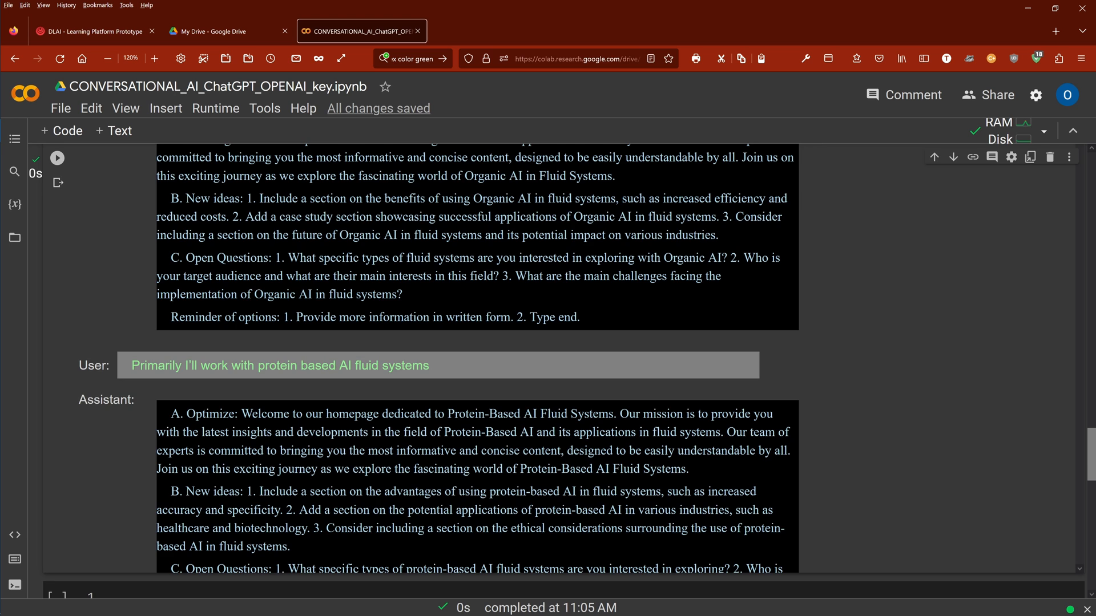
pyautogui.scroll(-3)
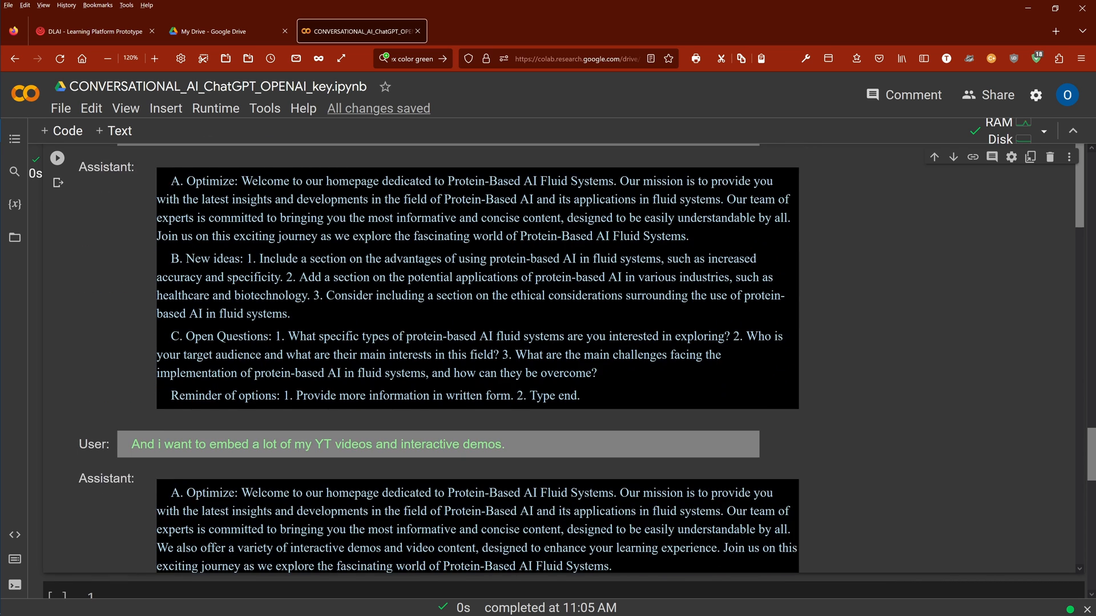
pyautogui.scroll(-3)
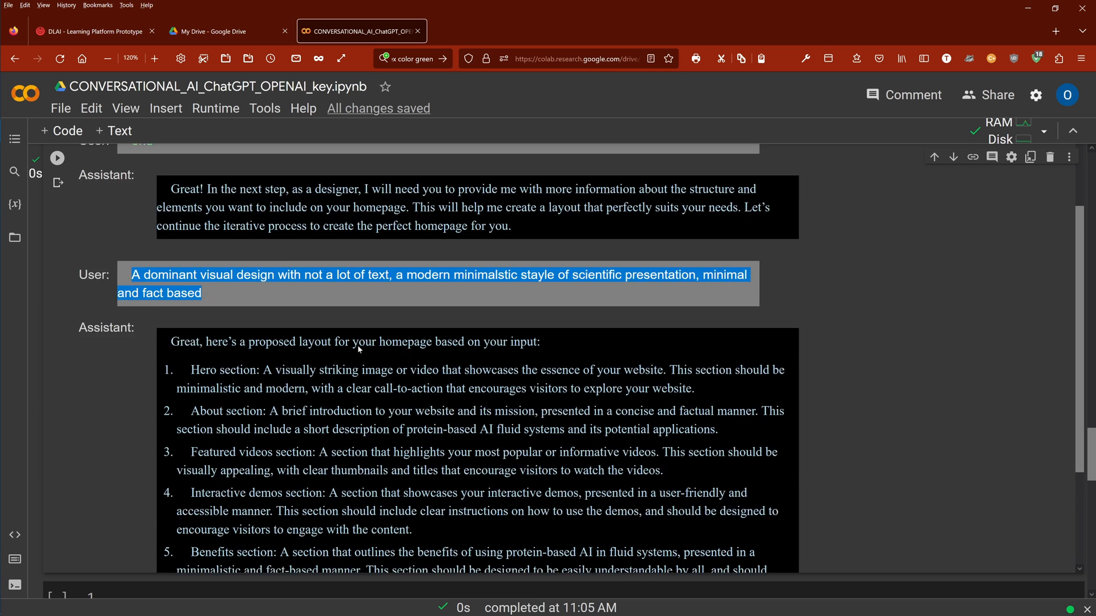
pyautogui.scroll(-3)
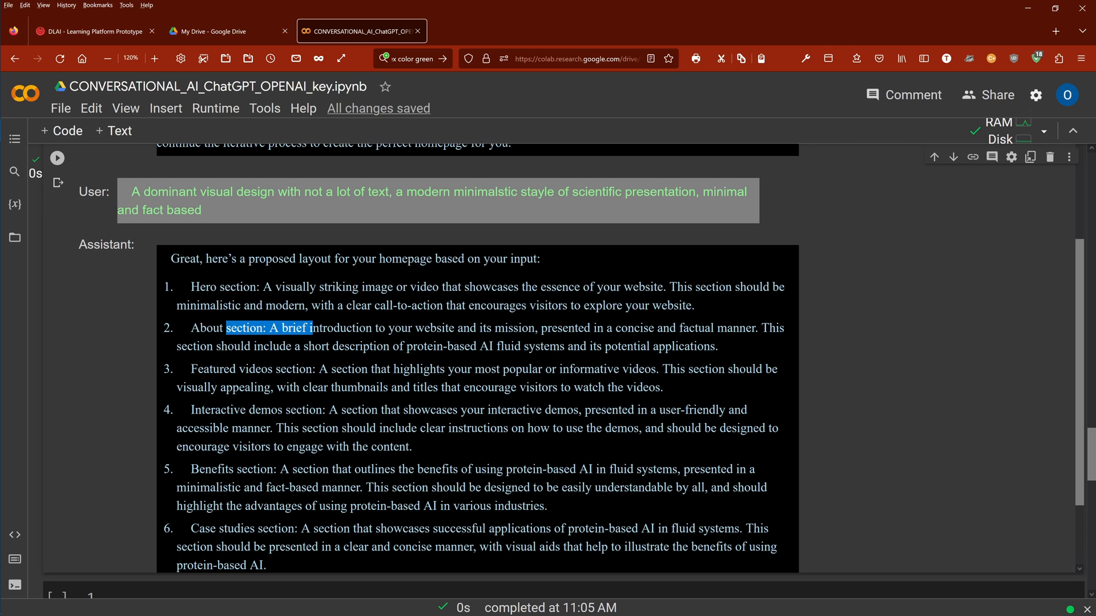
# Step: Highlight the About and Featured videos section descriptions in the proposed layout
pyautogui.moveTo(314, 328); pyautogui.dragTo(731, 327)
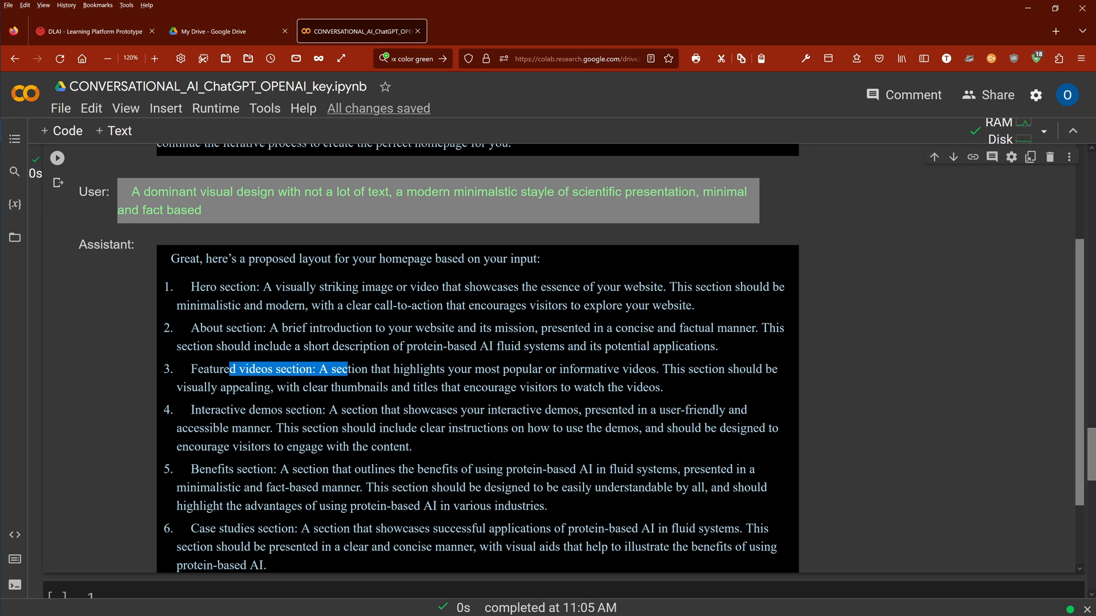
pyautogui.moveTo(336, 368); pyautogui.dragTo(650, 369)
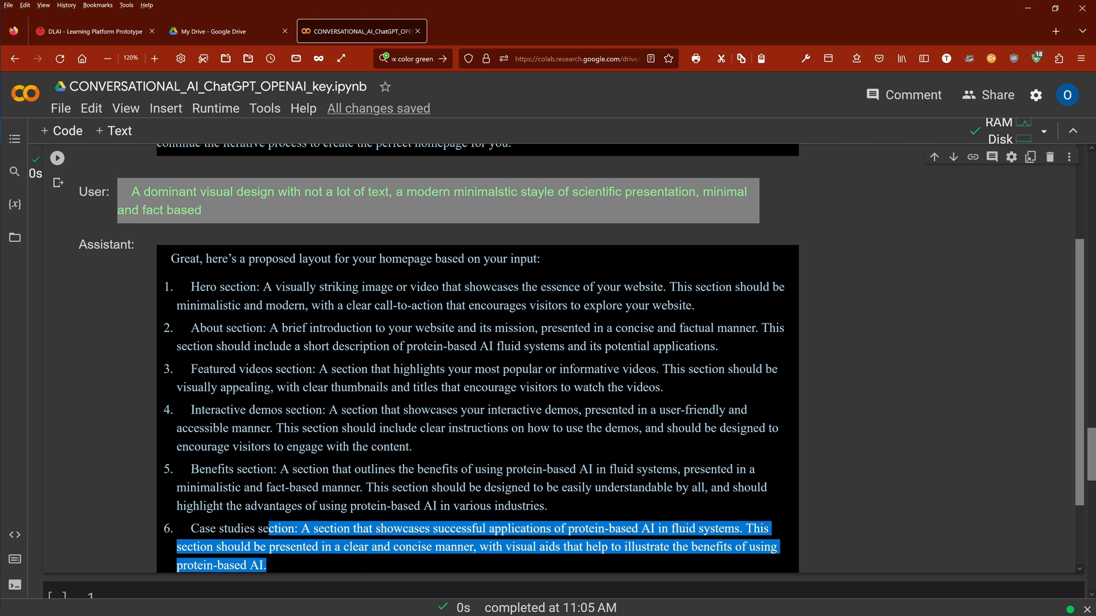
pyautogui.moveTo(446, 448)
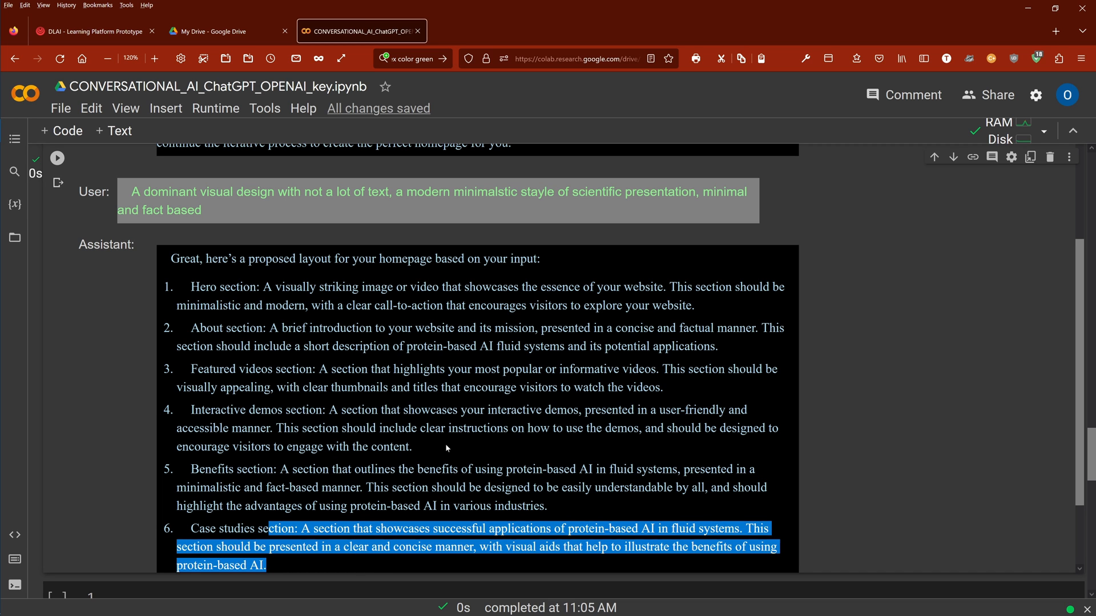
pyautogui.scroll(-3)
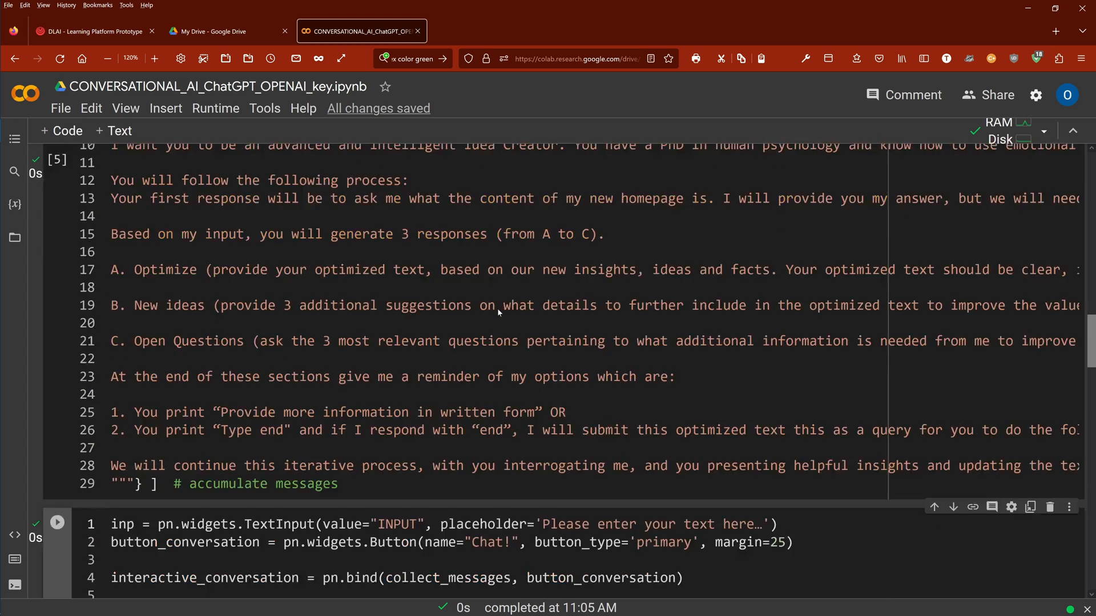
# Step: Zoom the notebook to 90%, highlight the collect_messages code and select the gpt-3.5-turbo model name
pyautogui.click(108, 58)
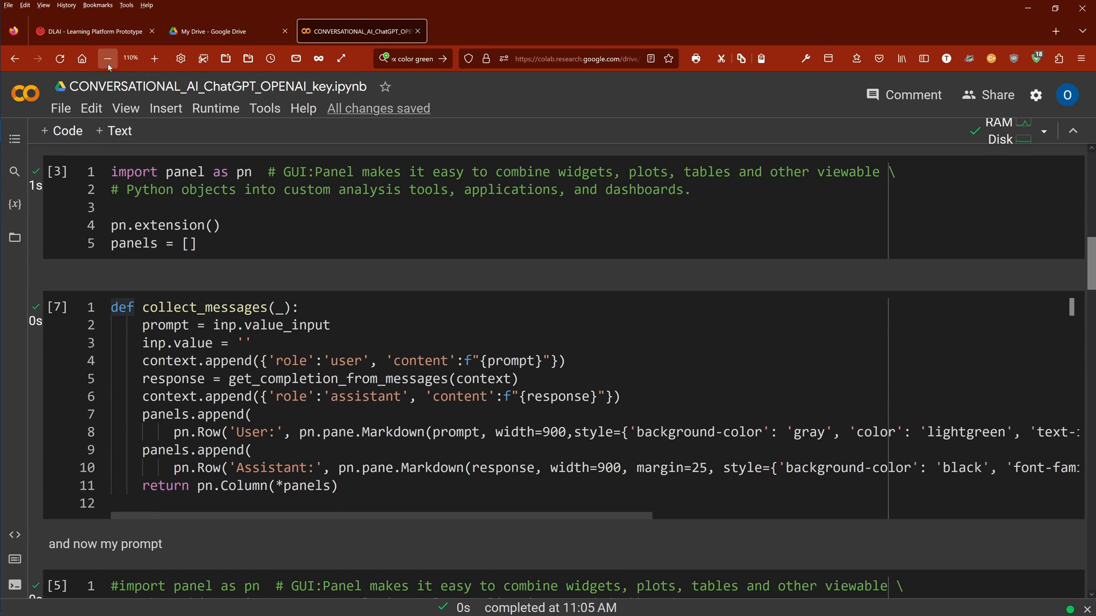
pyautogui.click(107, 58)
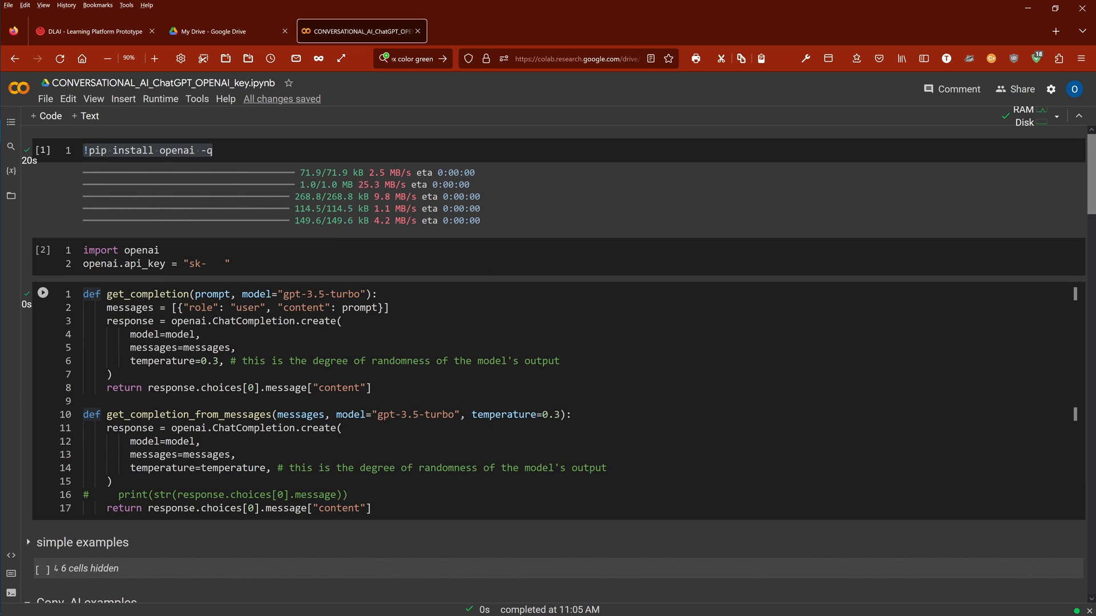
pyautogui.moveTo(83, 294); pyautogui.dragTo(348, 494)
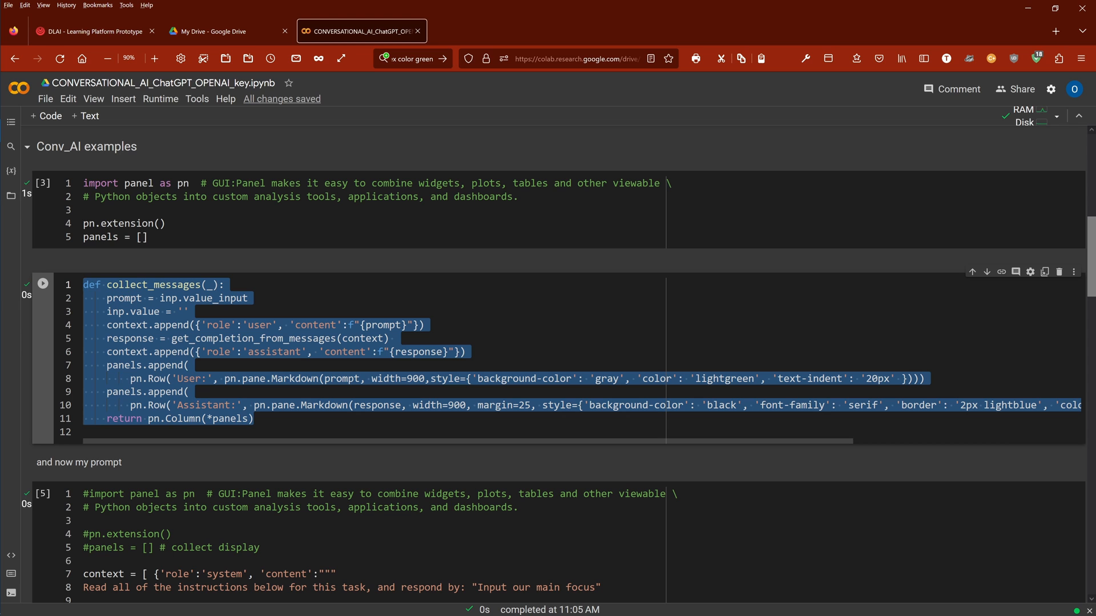
pyautogui.scroll(3)
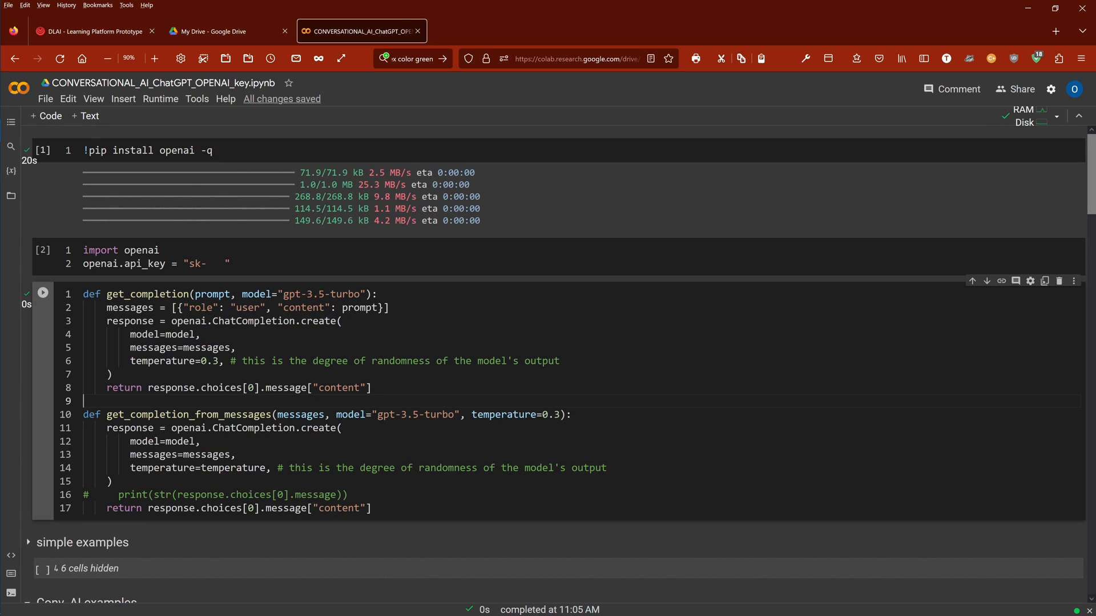
pyautogui.doubleClick(418, 414)
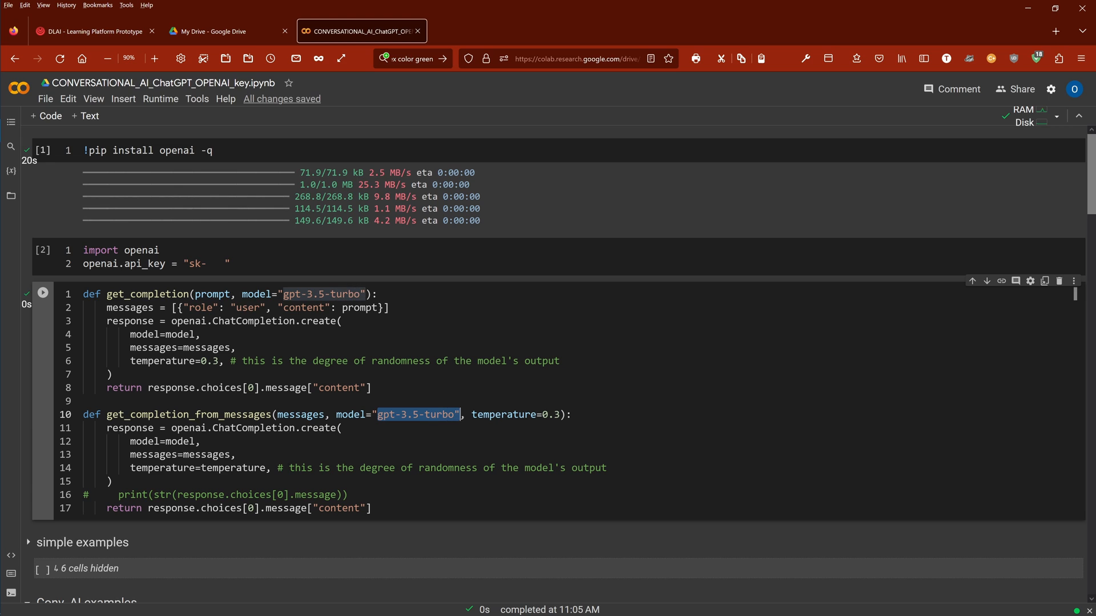